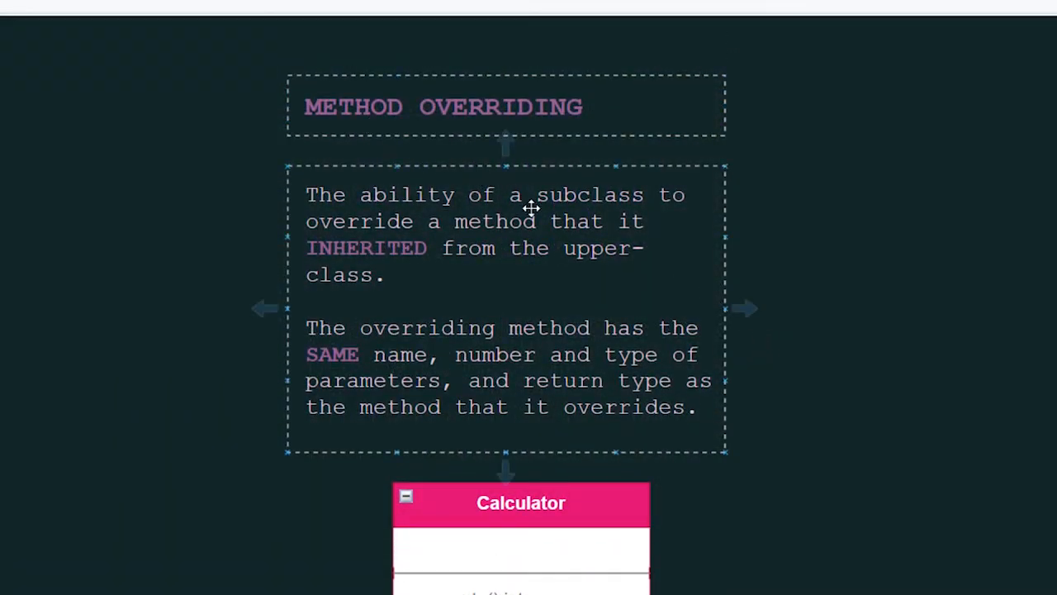
Step: Place the Polymorphism.jpg overloading diagram on the left beside the Main.java editor
scroll(down, 3)
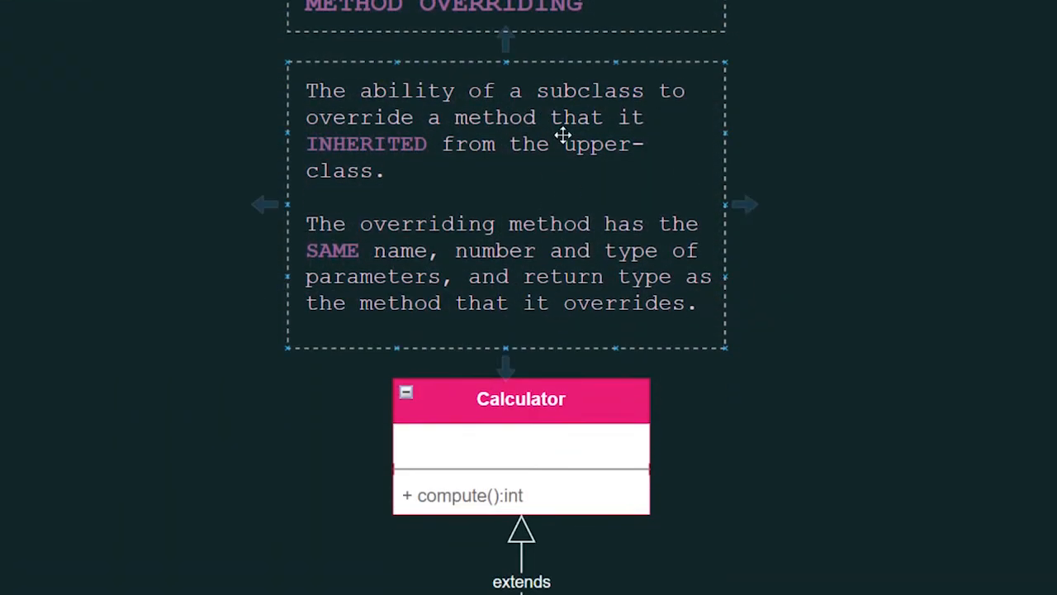
mouse_move(439, 152)
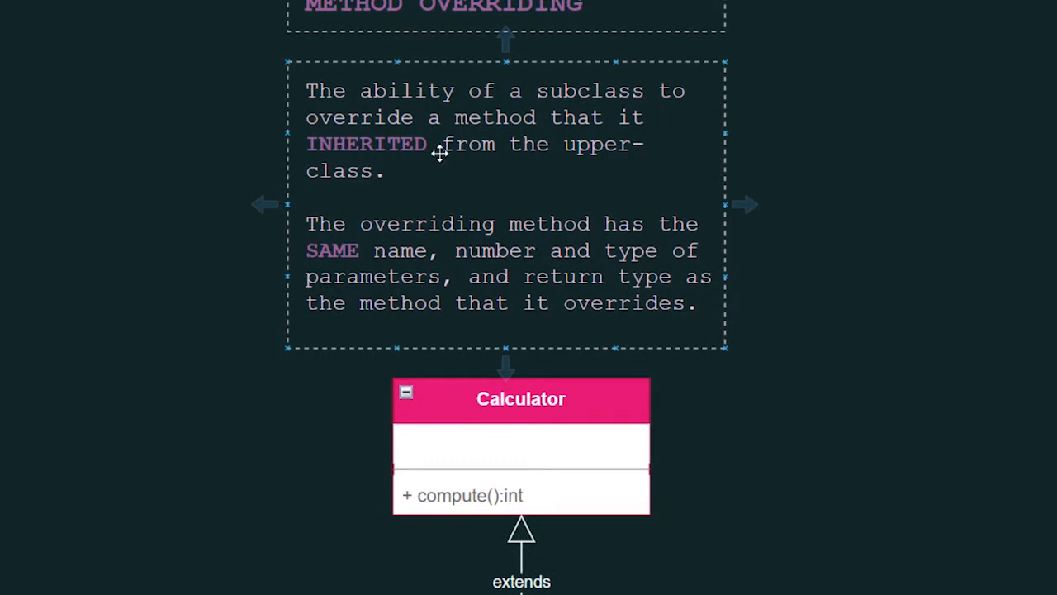
mouse_move(511, 158)
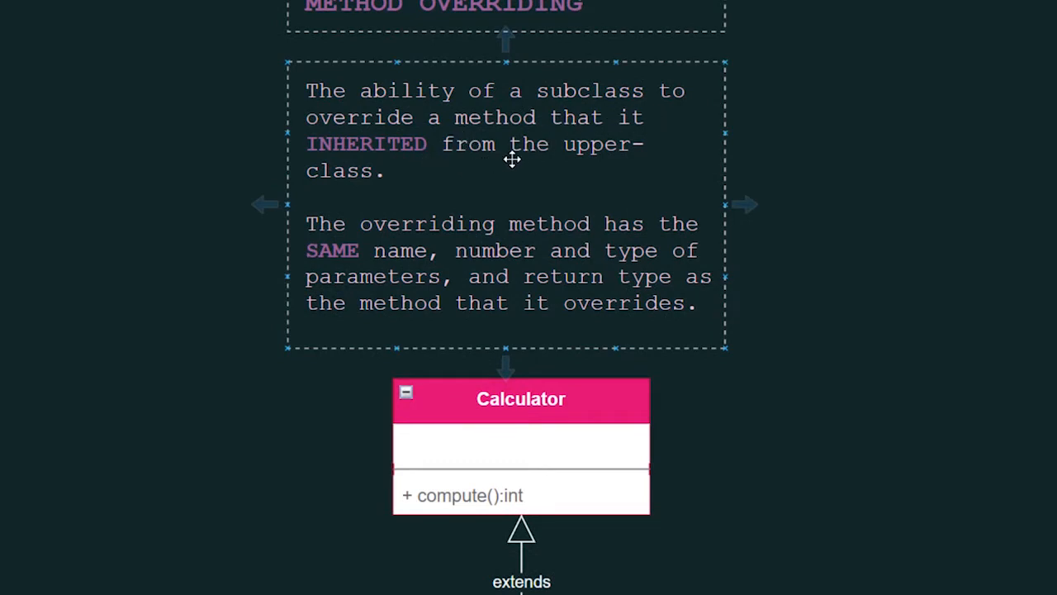
scroll(down, 3)
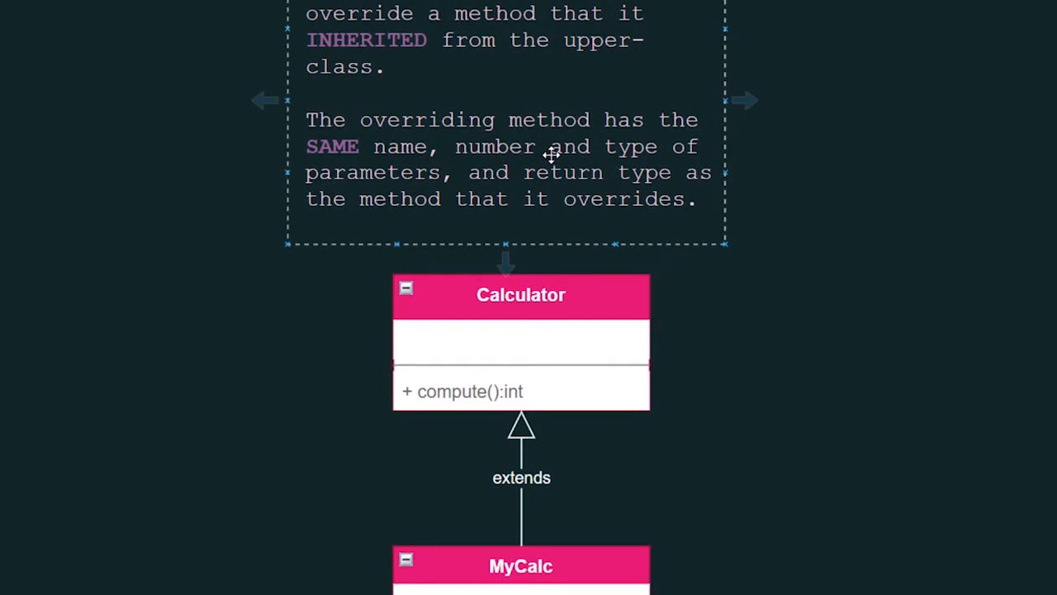
mouse_move(624, 172)
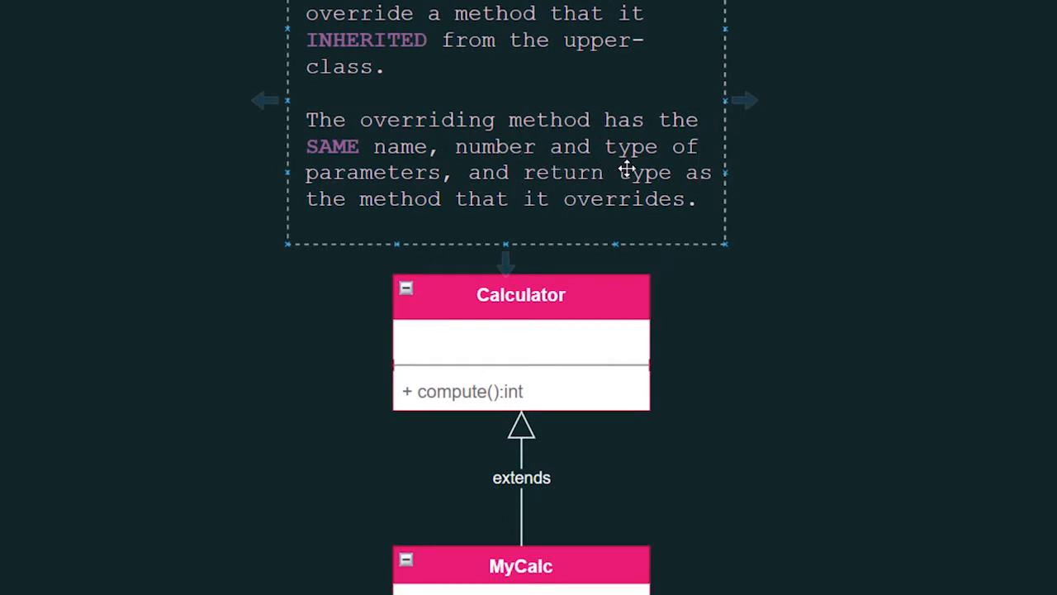
mouse_move(574, 194)
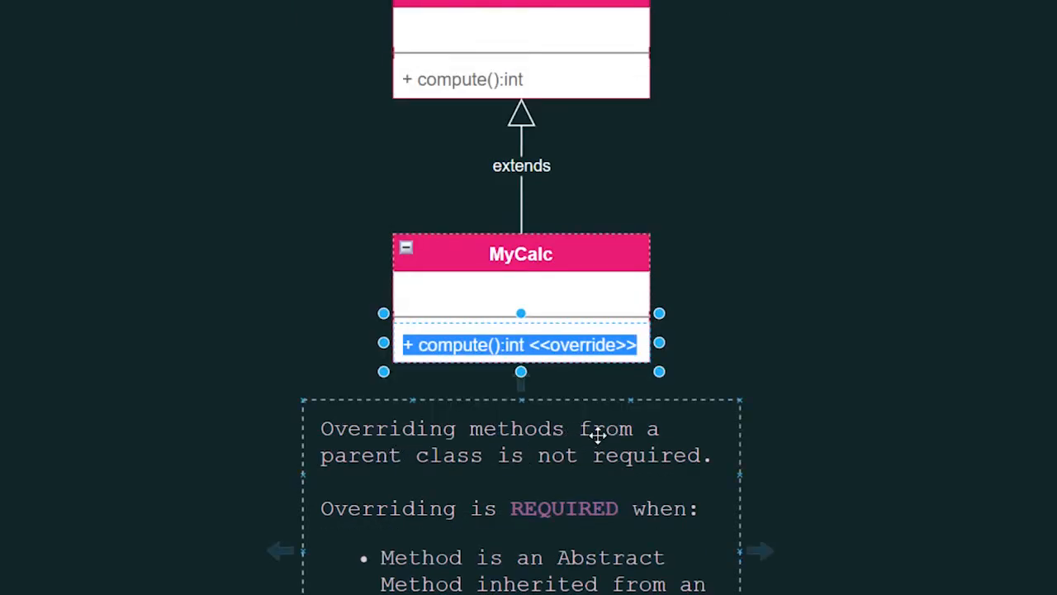
scroll(down, 3)
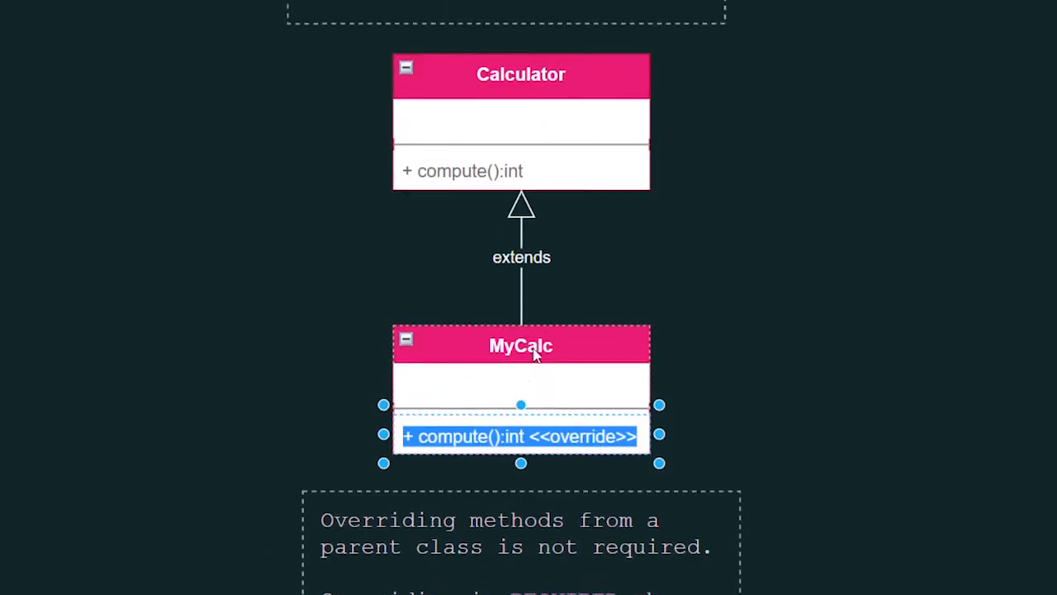
scroll(down, 3)
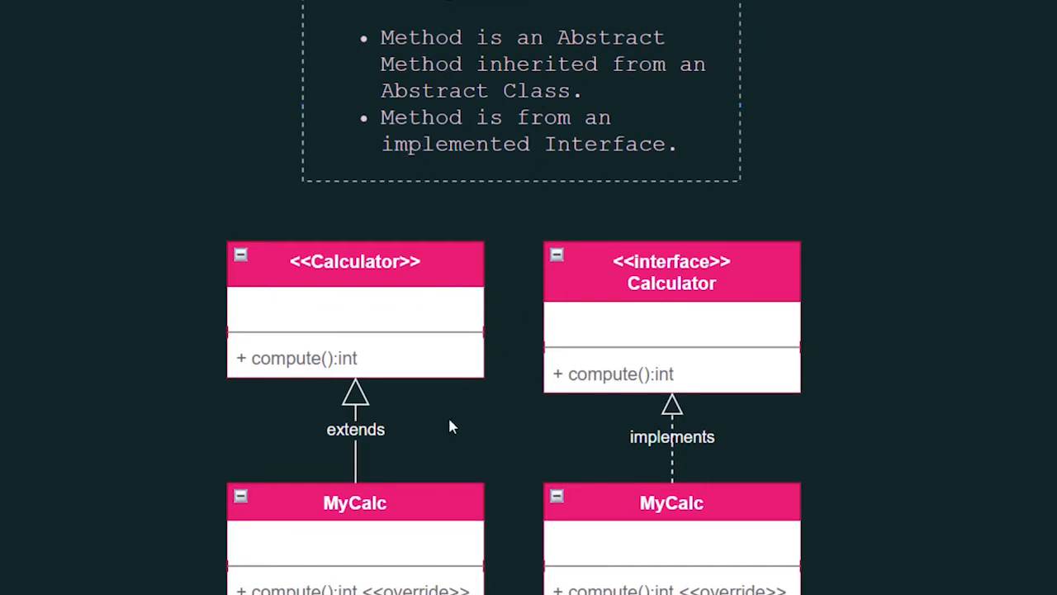
click(355, 261)
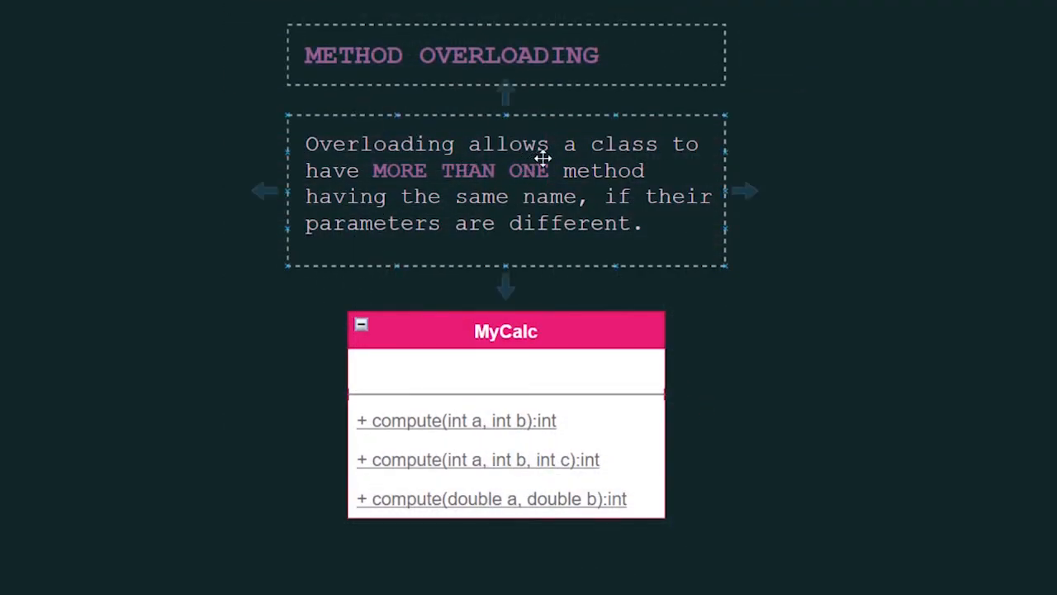
mouse_move(586, 189)
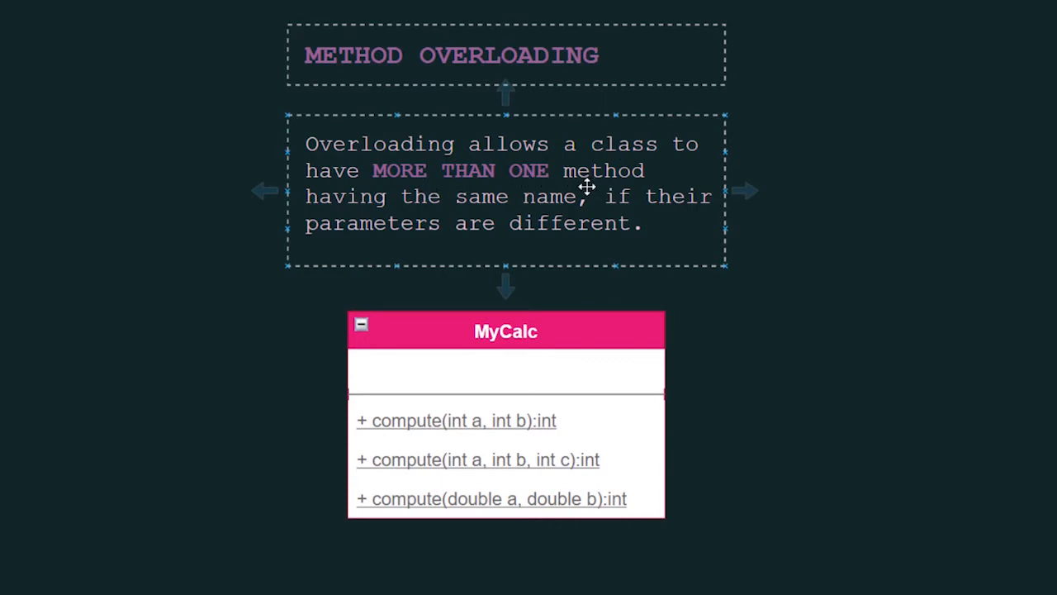
mouse_move(416, 237)
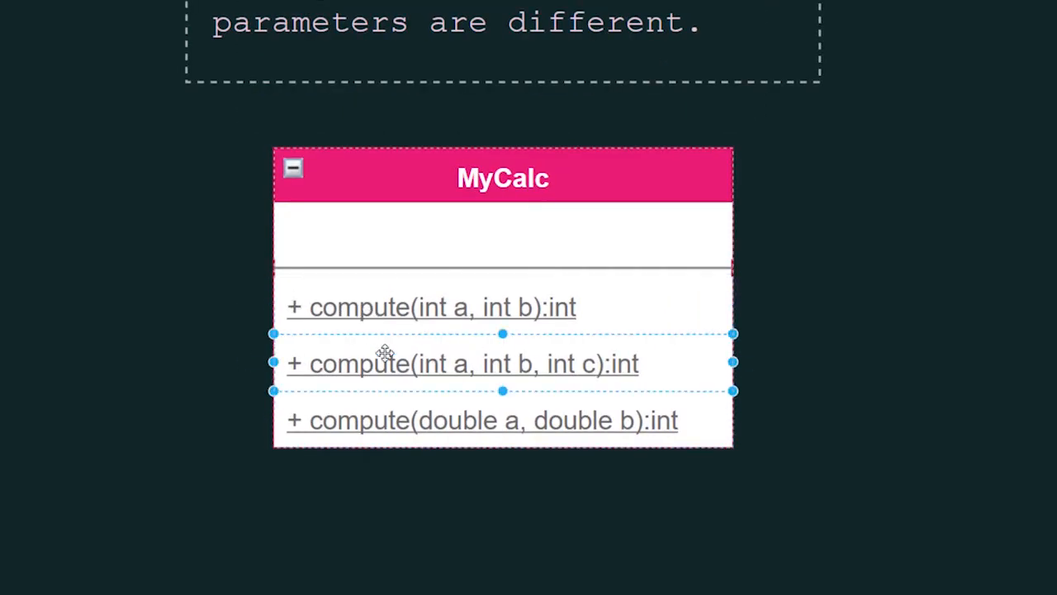
click(429, 308)
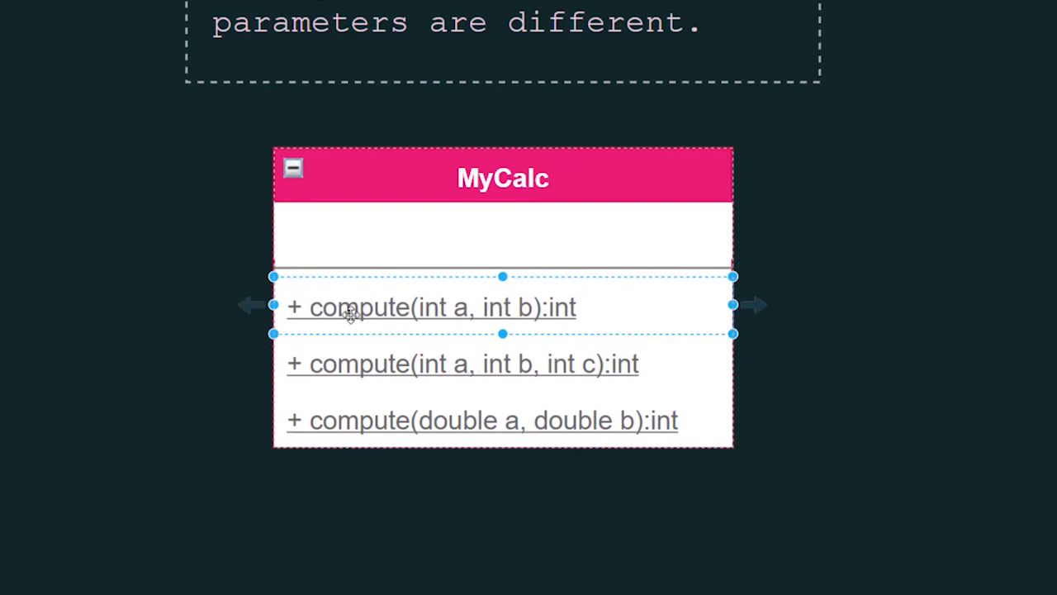
mouse_move(363, 314)
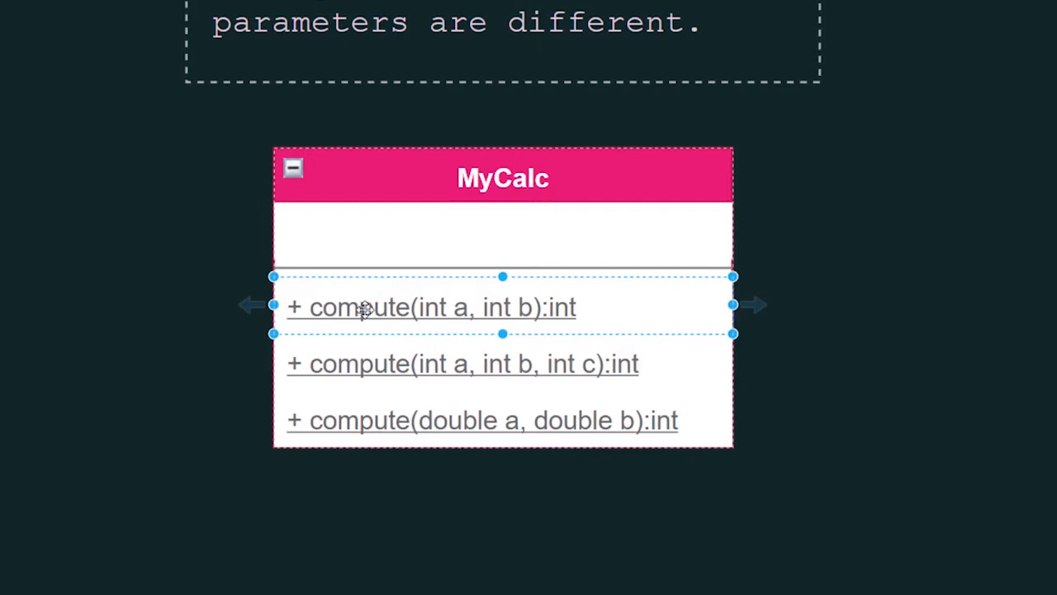
mouse_move(371, 395)
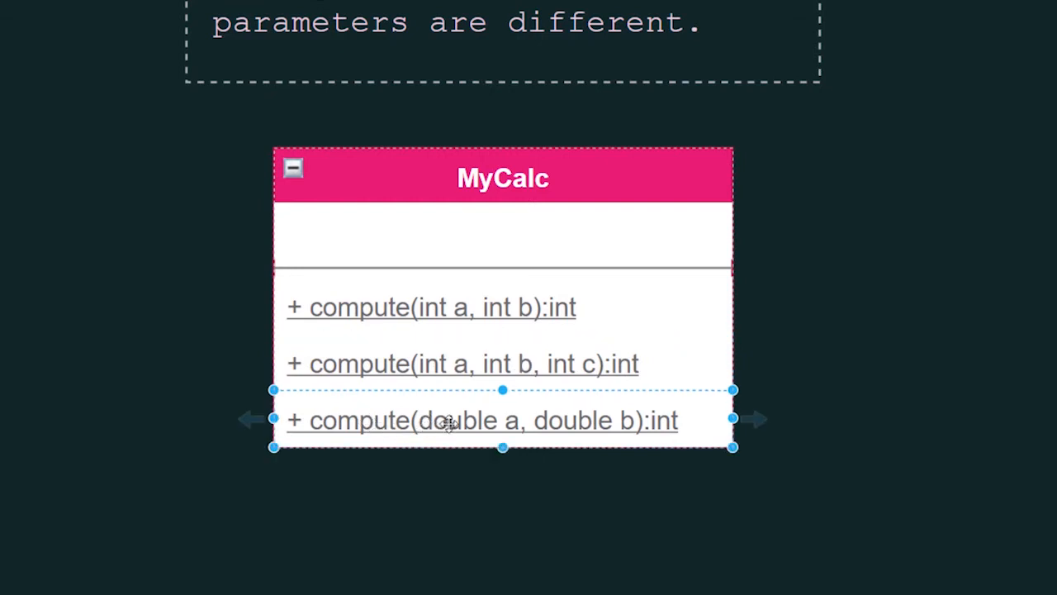
mouse_move(558, 420)
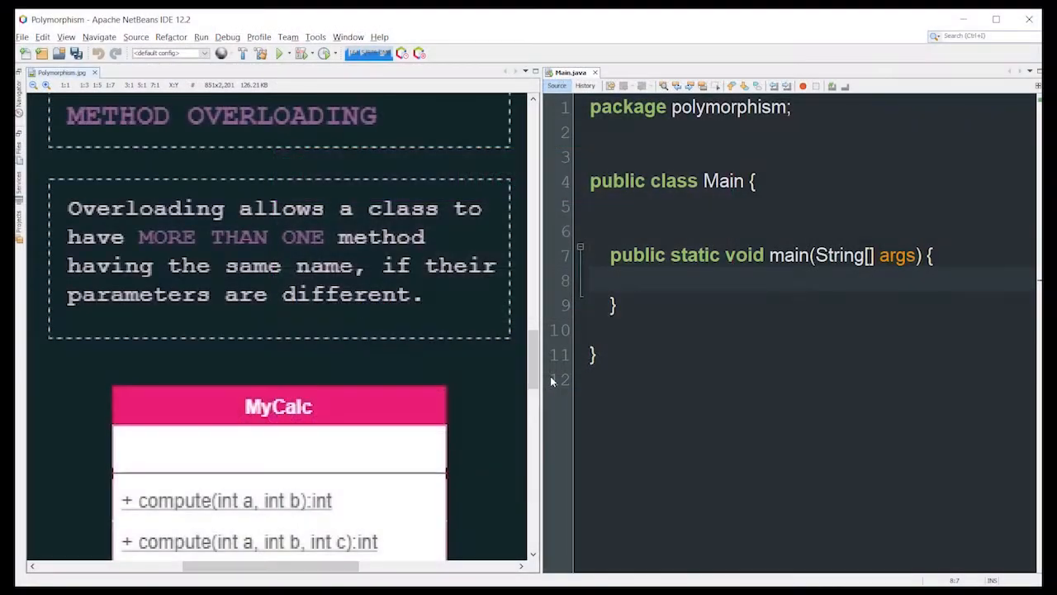
Step: Declare class MyCalc with a public static int compute(int a, int b) method
scroll(down, 3)
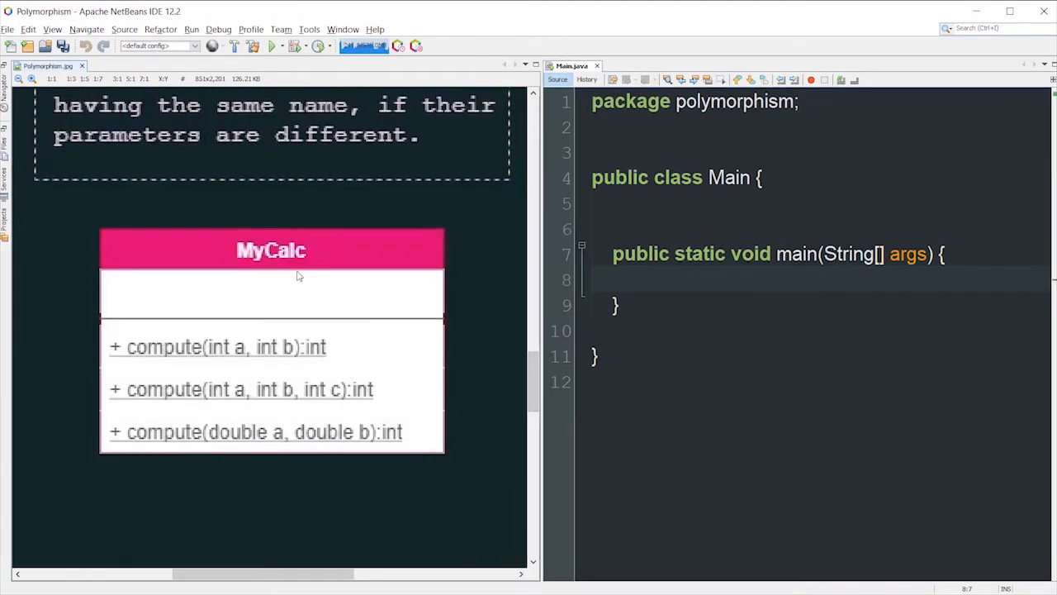
text(class)
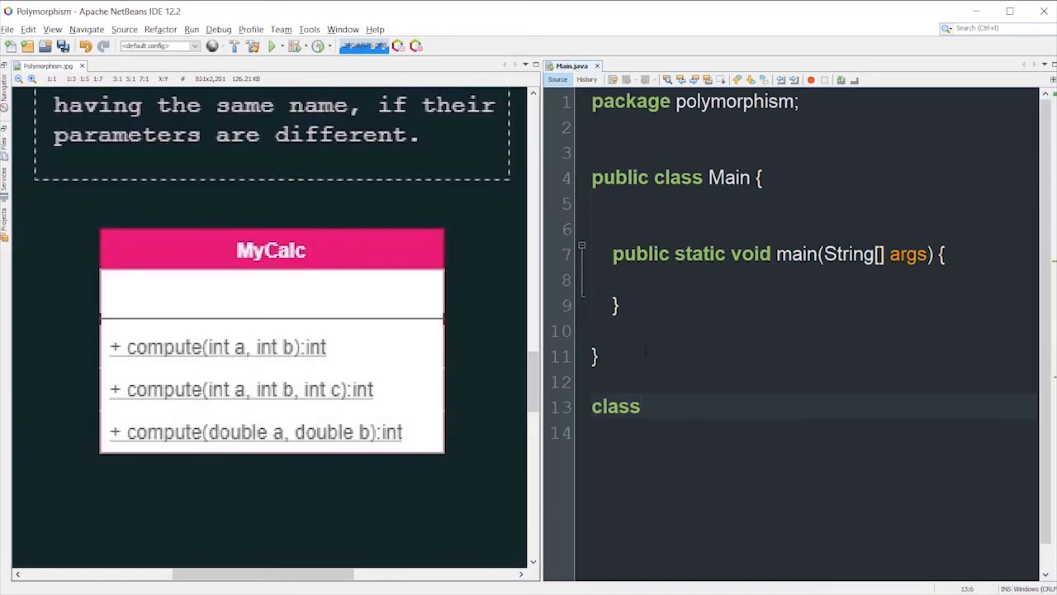
text(MyCa)
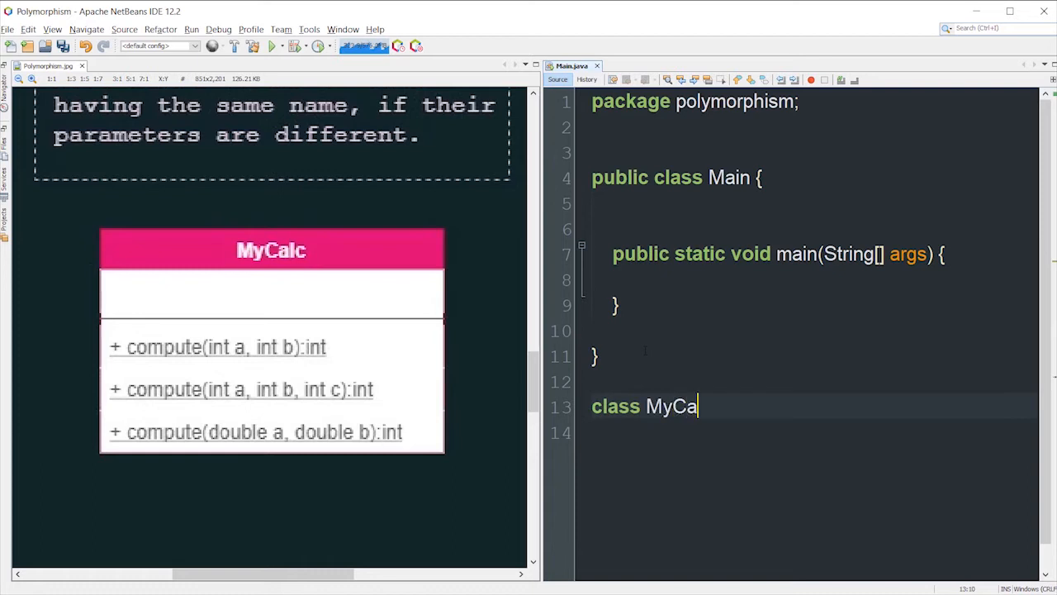
text(lc{)
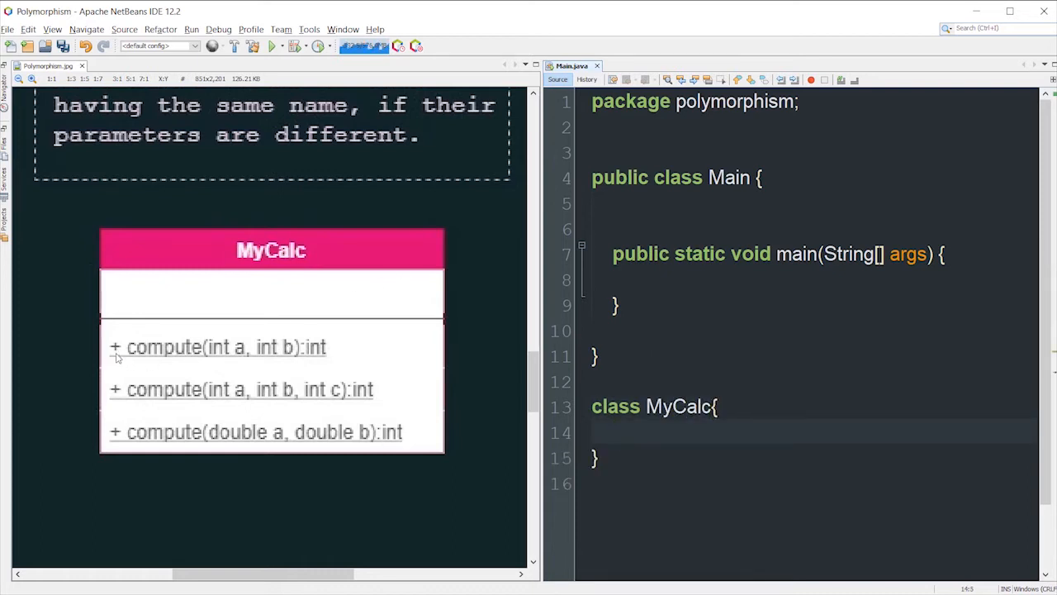
mouse_move(331, 361)
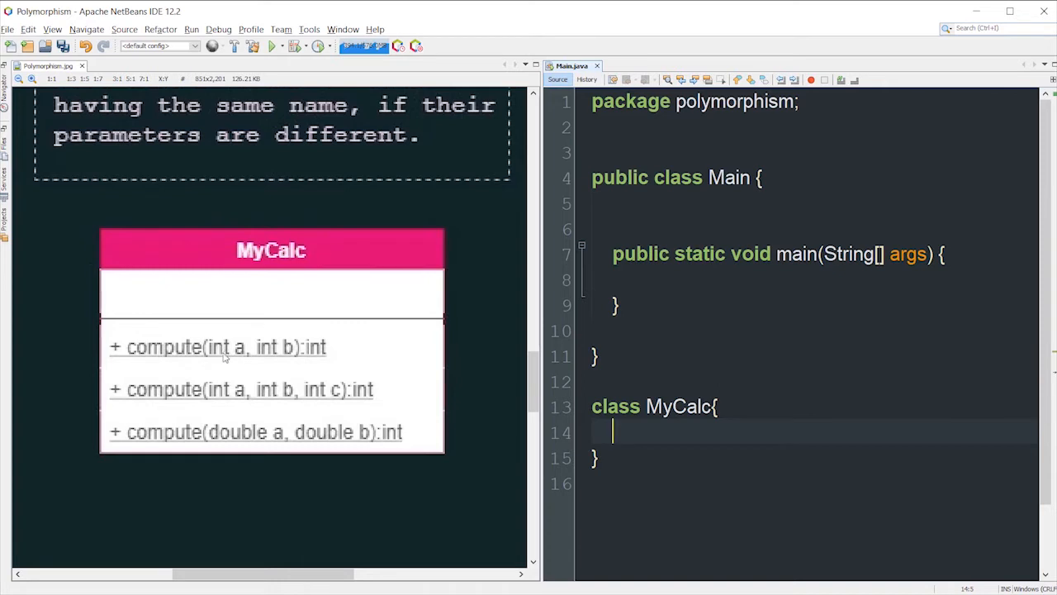
mouse_move(290, 352)
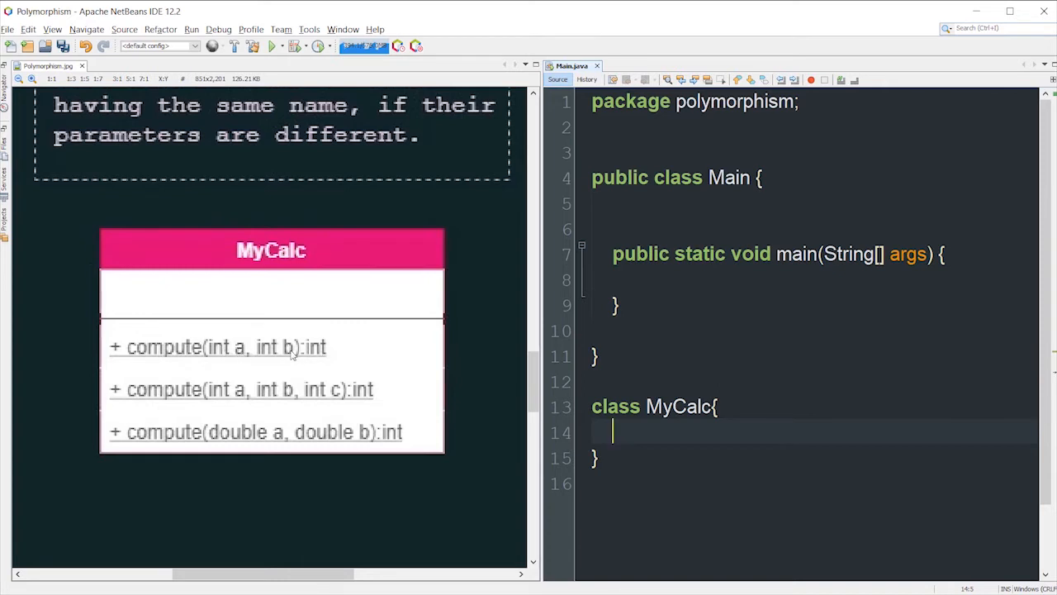
text(public static)
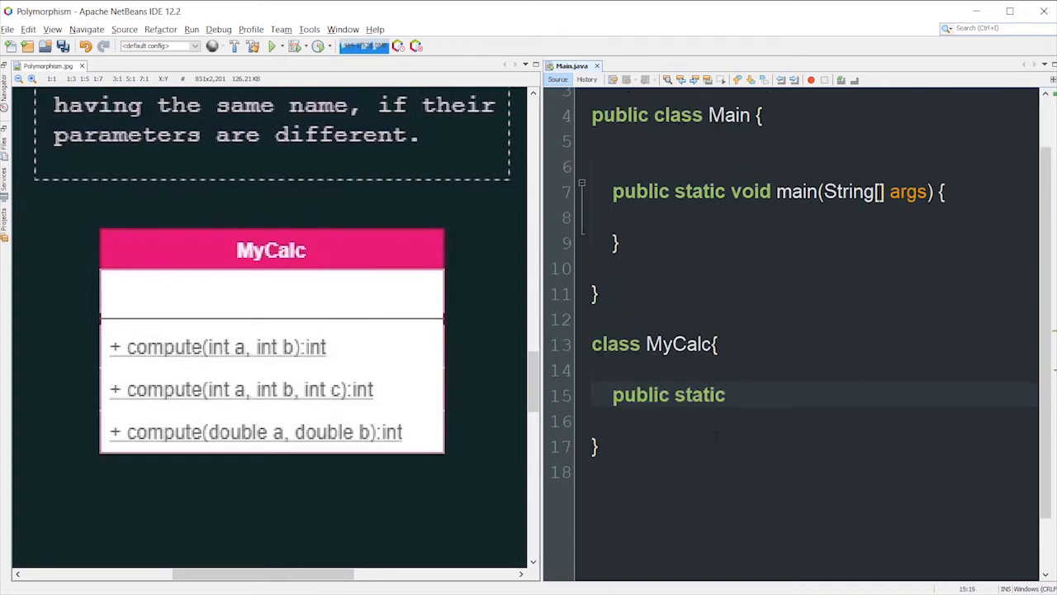
text(int compute)
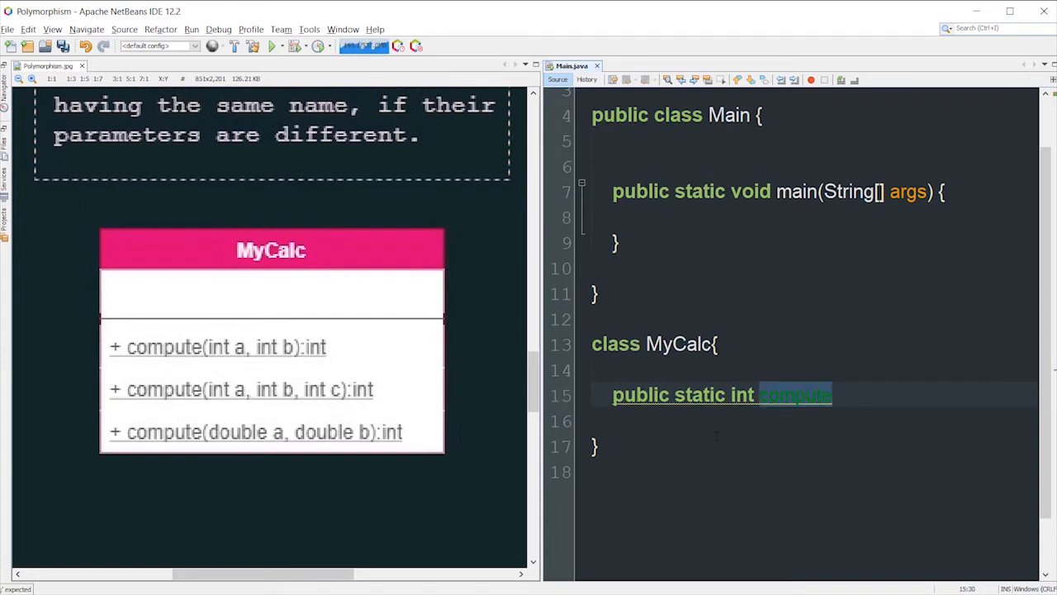
text(compute(int a, int b))
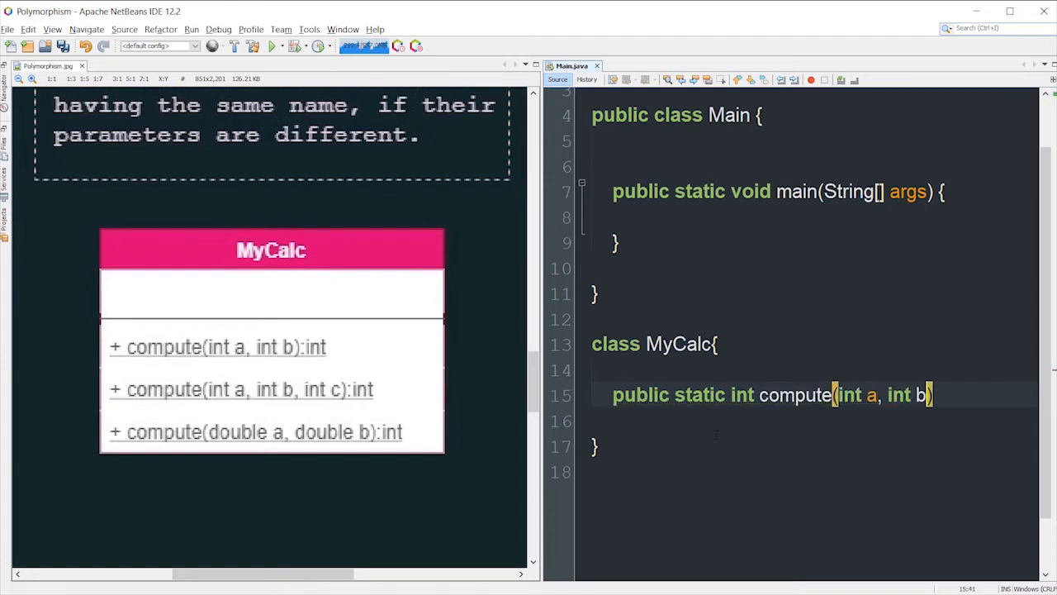
text({)
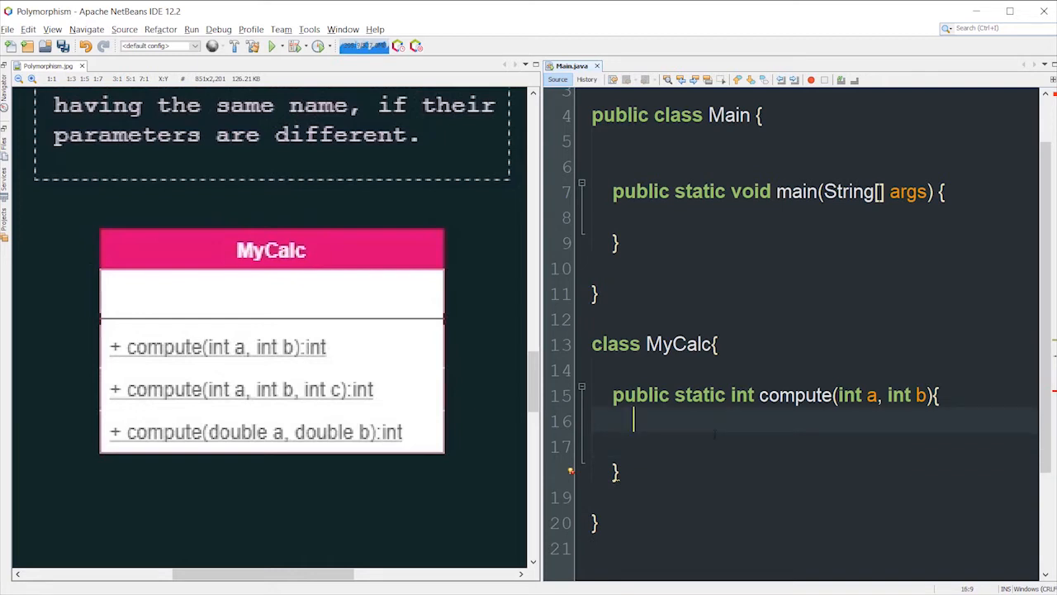
Step: Fill compute's body with int c = a + b; and return c
text(int)
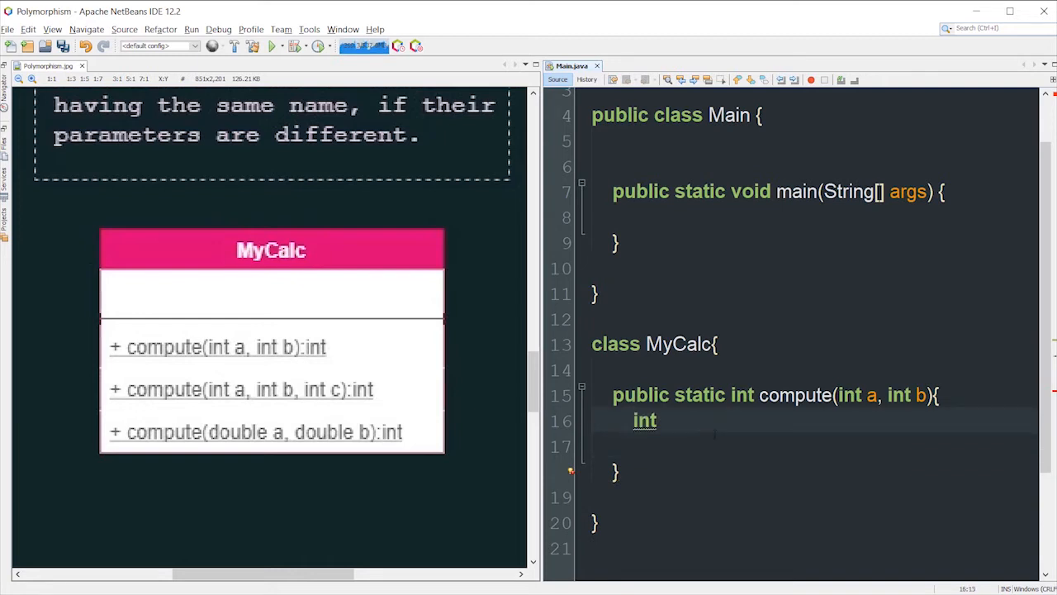
text(c)
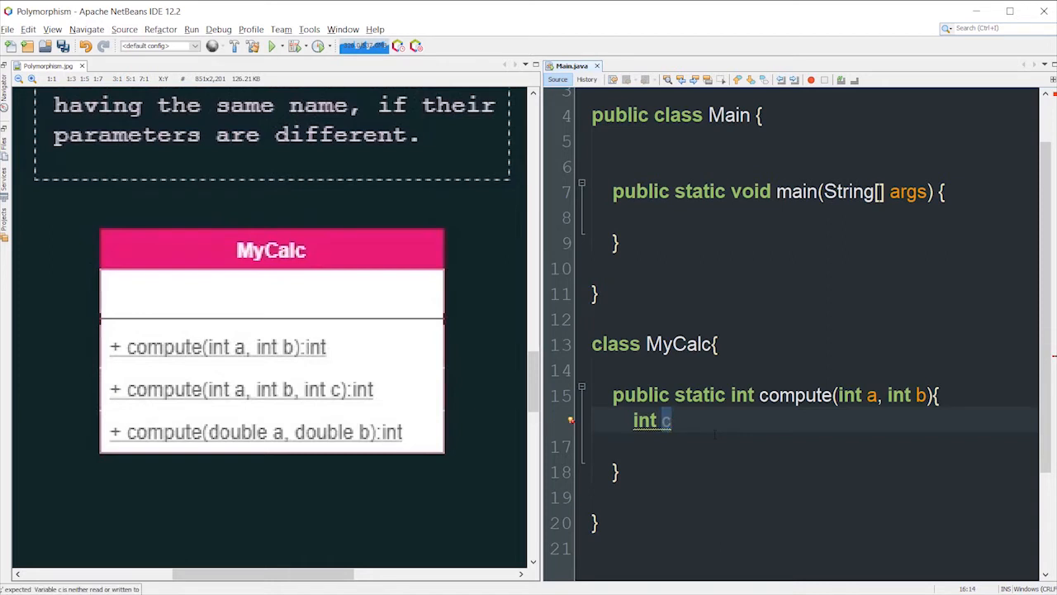
text(=)
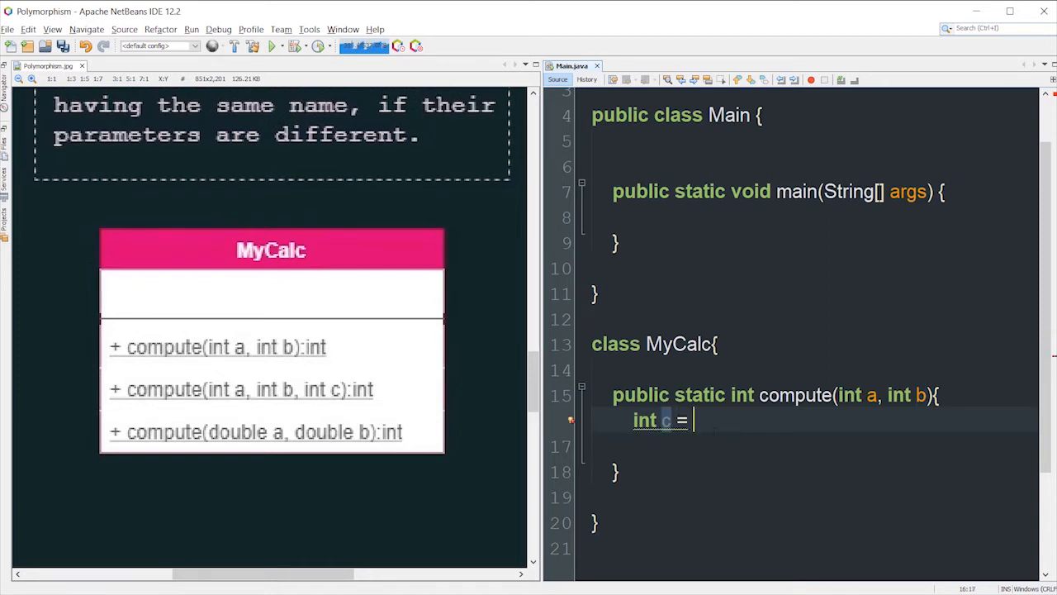
text(a + b)
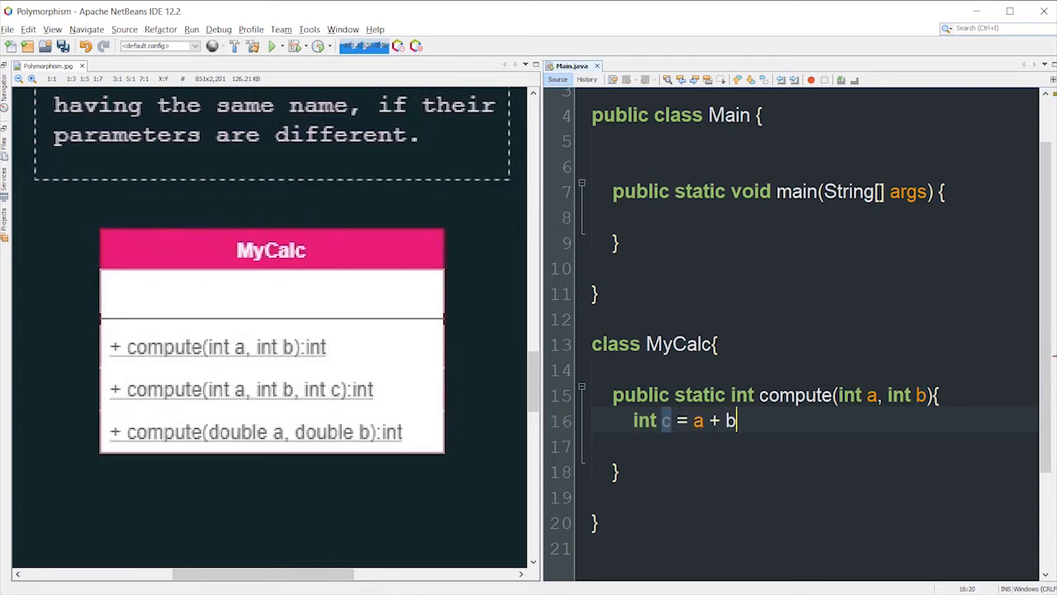
text(;)
click(814, 446)
text(return c;)
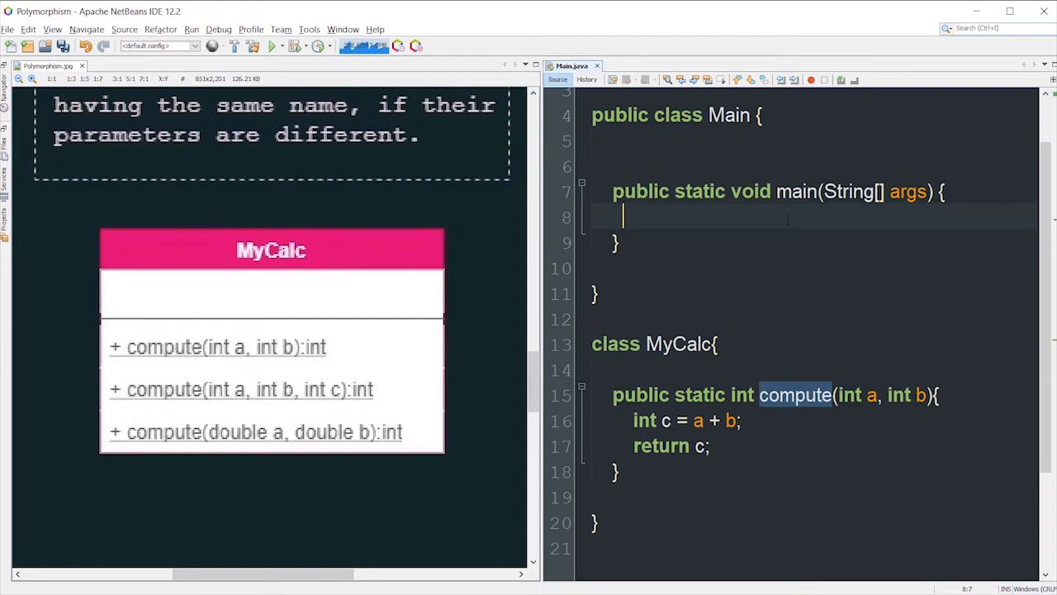
Step: Print MyCalc.compute(5, 6) from main with System.out.println and run the project
text(System.o)
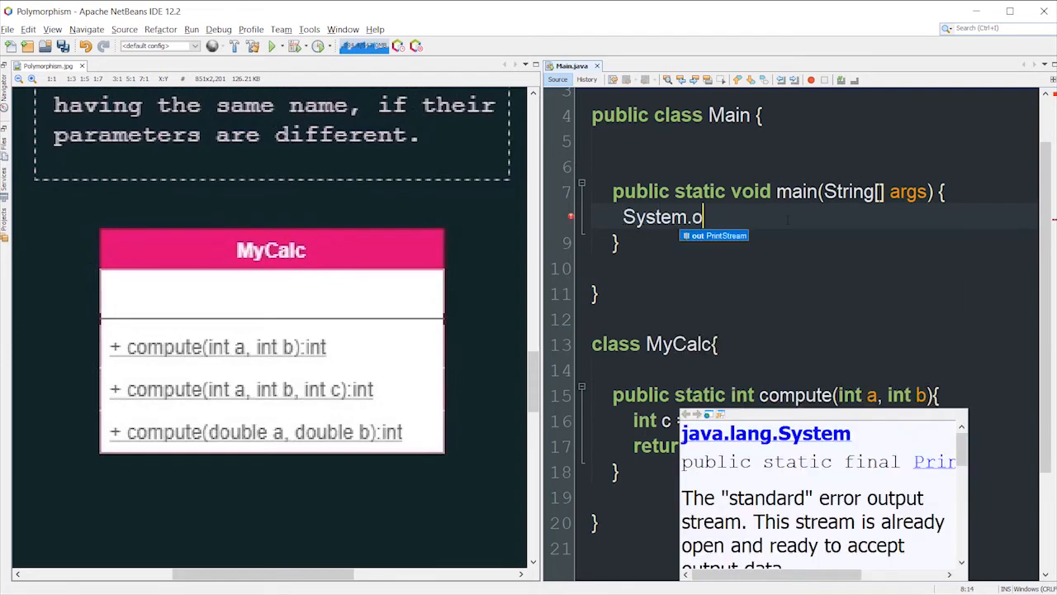
text(ut.println();)
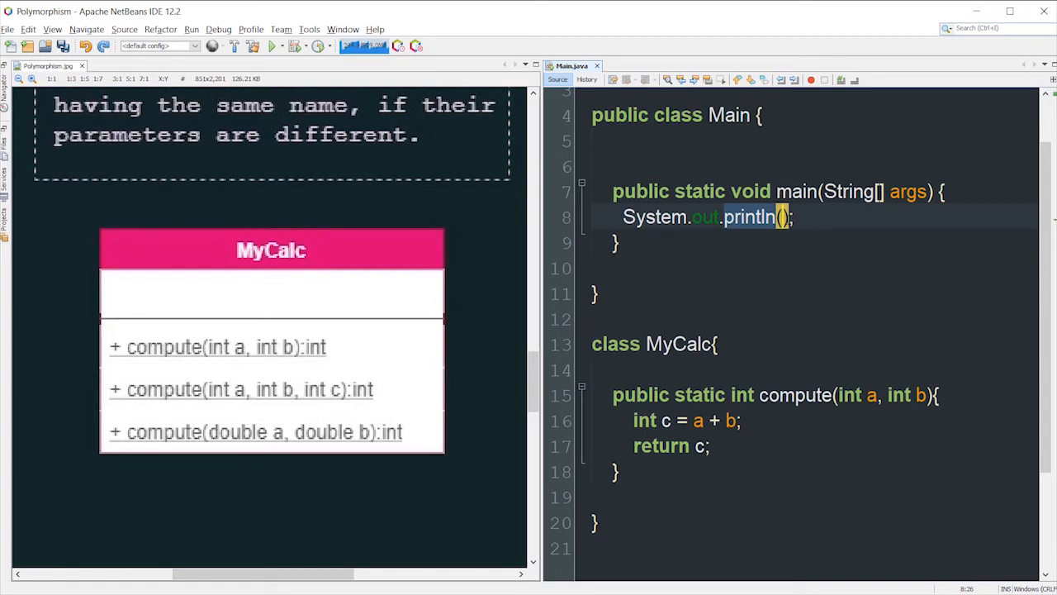
text(MyCalc.compute(0, 0)
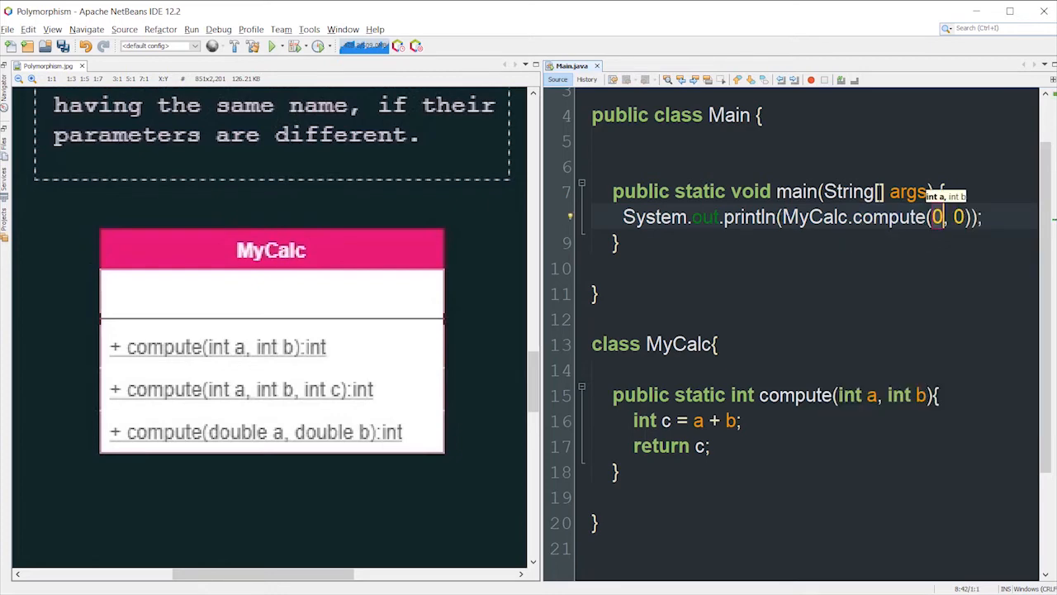
text(5, 6)
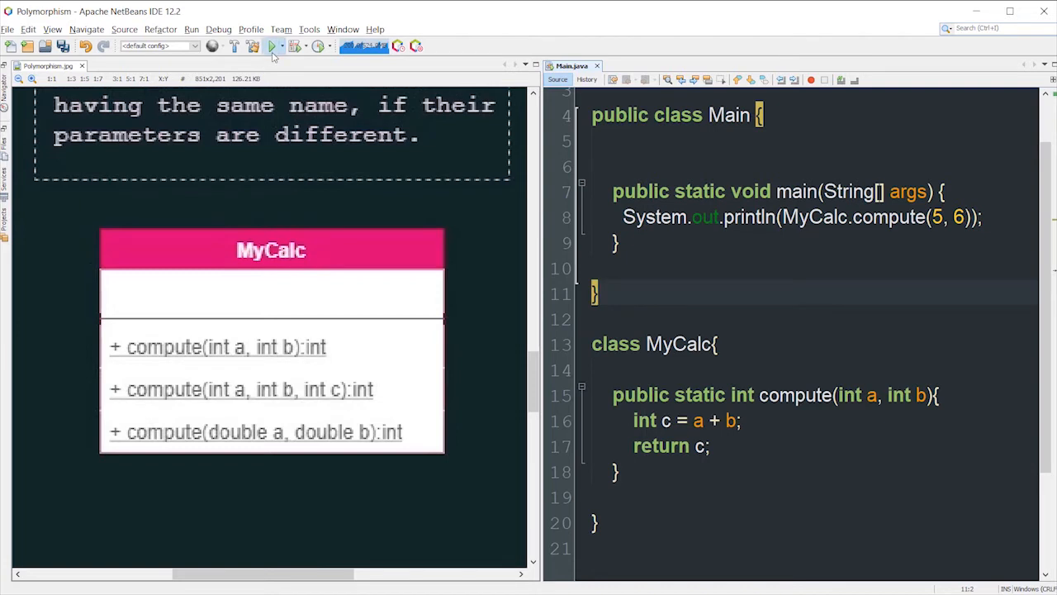
click(273, 46)
text(, 7)
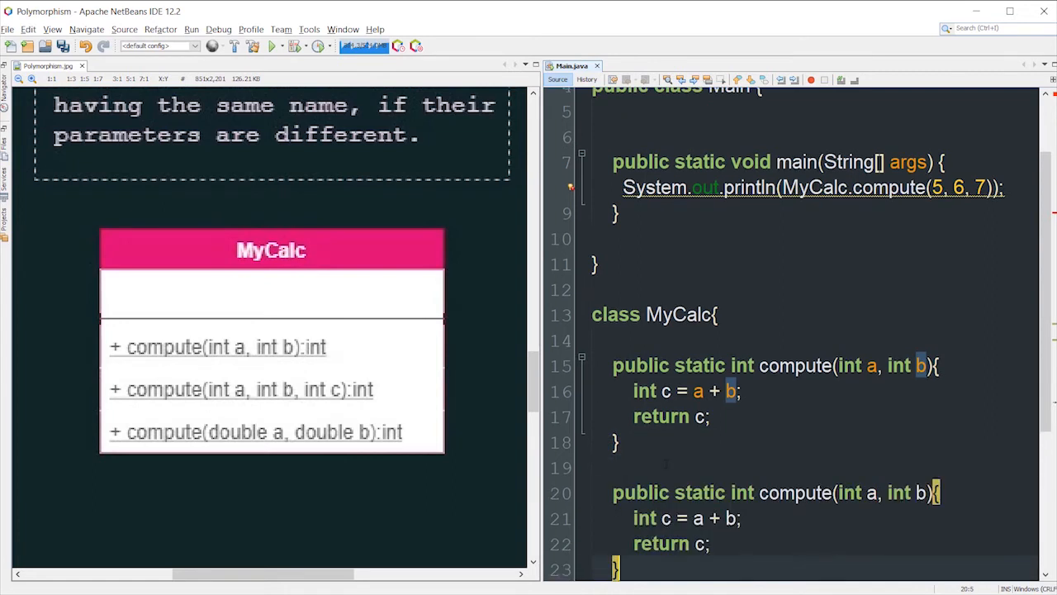
Step: Give the copied compute an int c parameter returning d = a + b + c, then run
scroll(down, 3)
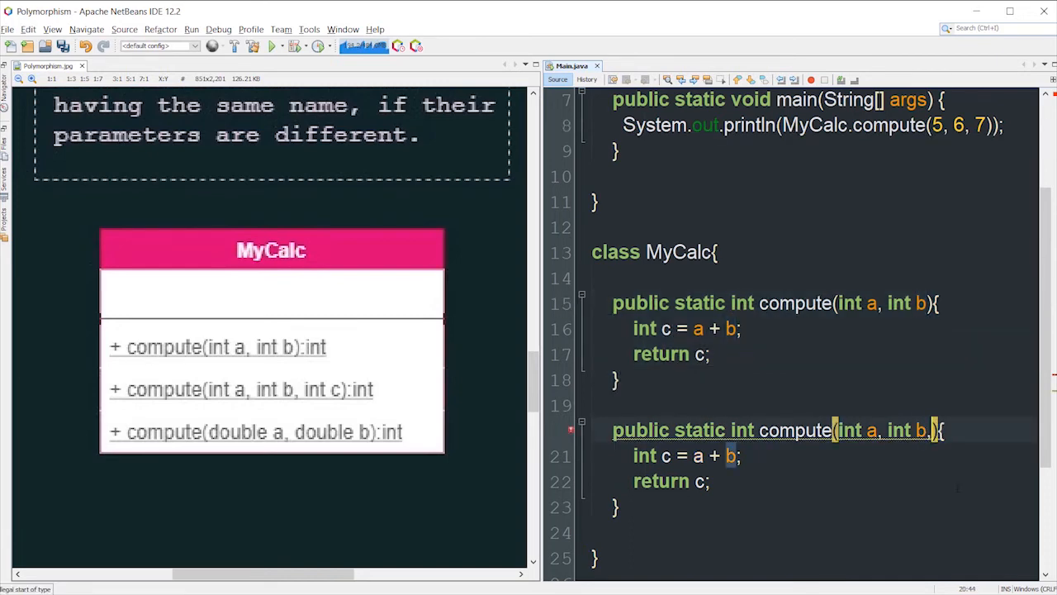
text(, int c)
click(689, 456)
text(d)
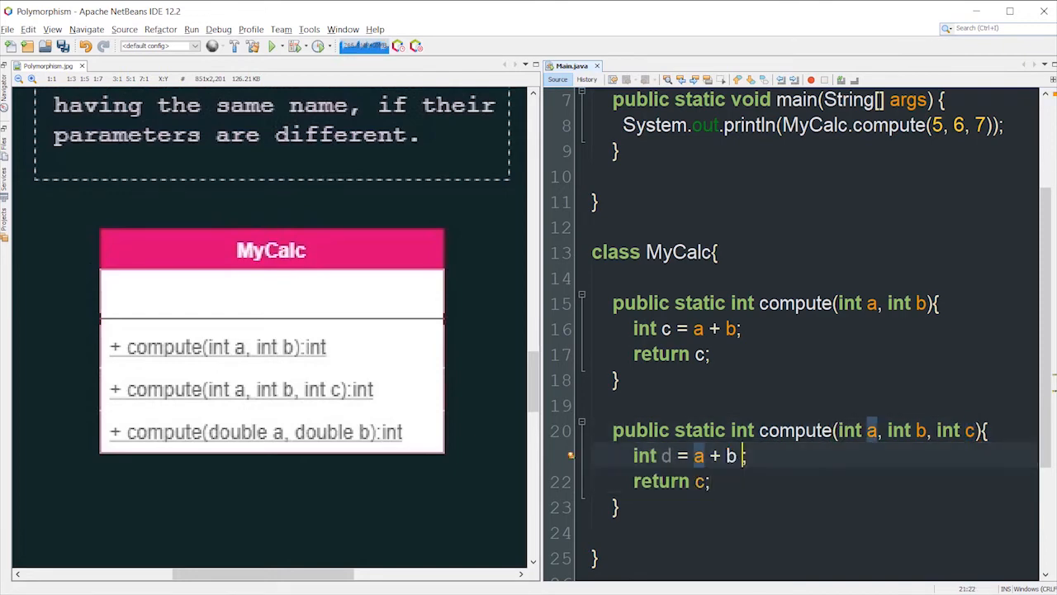
text(+ c)
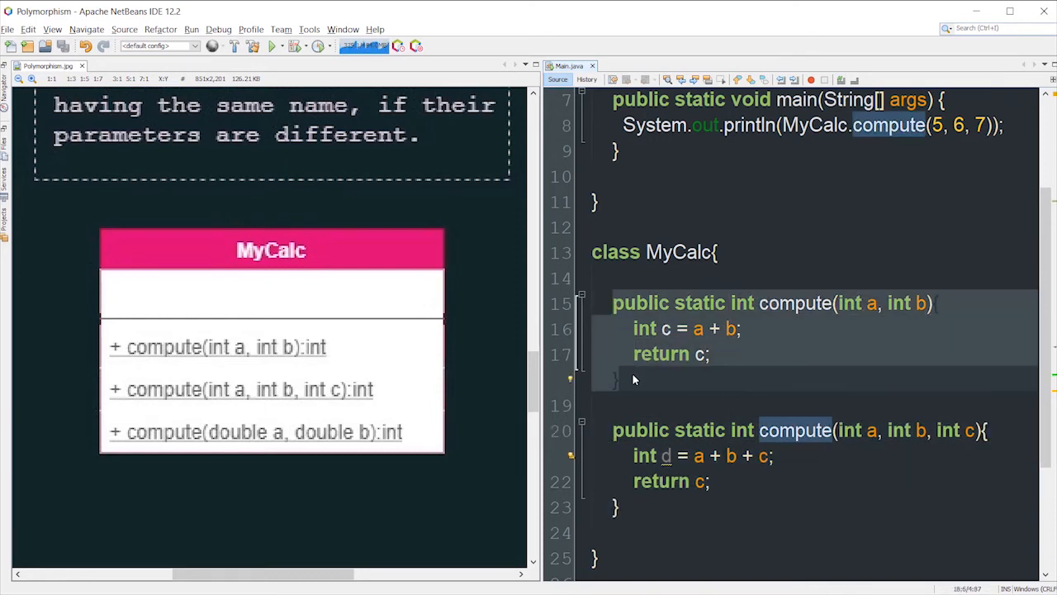
click(271, 45)
text(d)
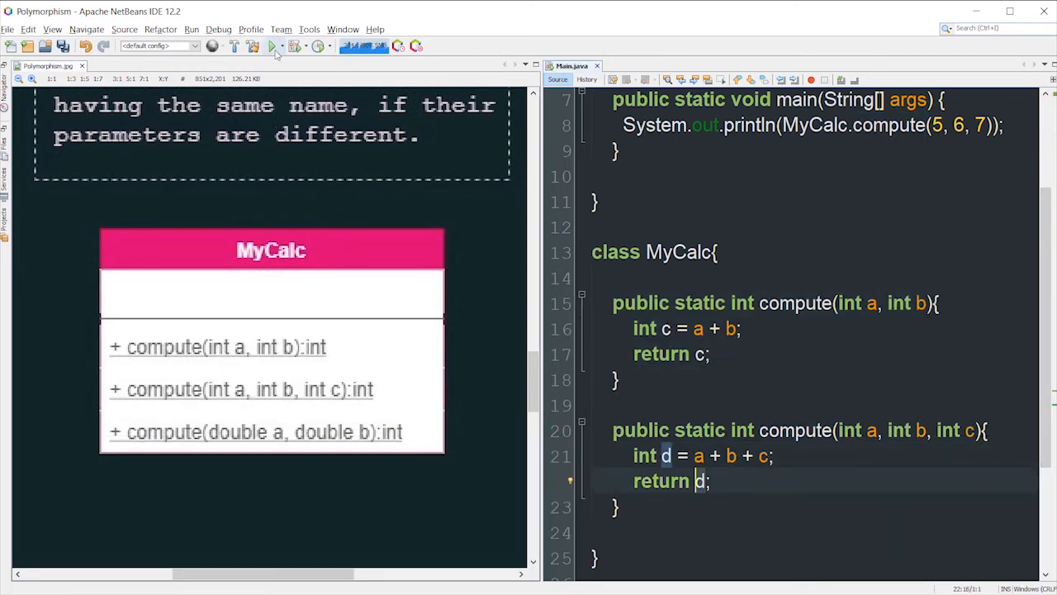
click(272, 45)
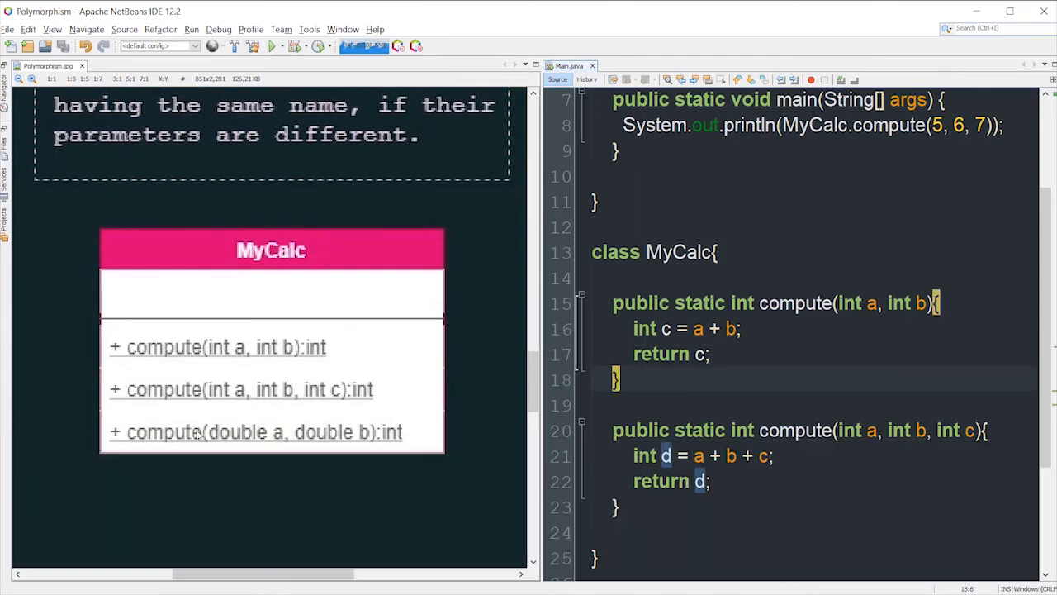
mouse_move(264, 443)
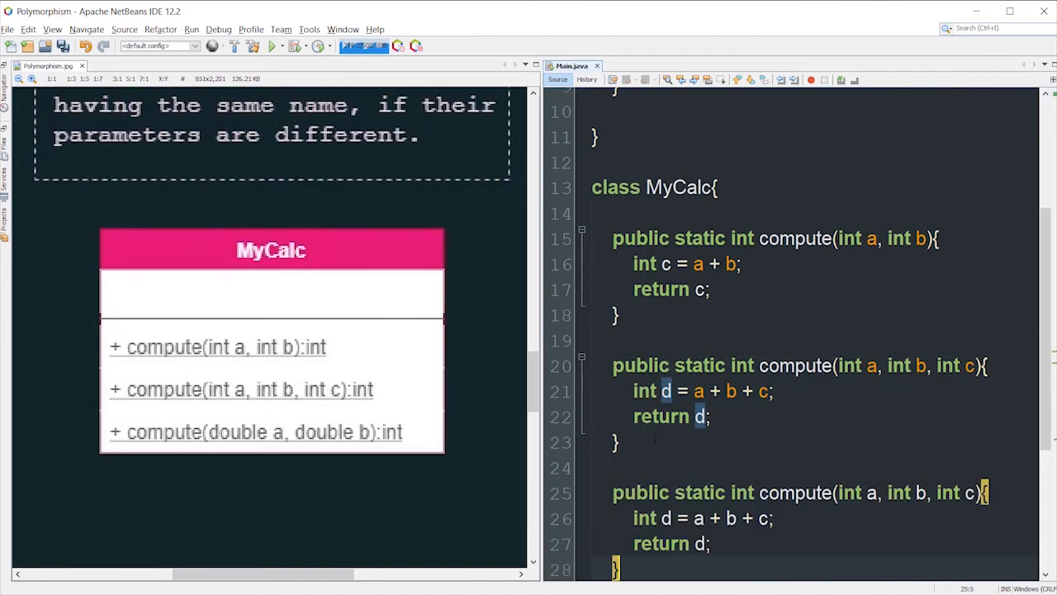
Step: Switch the third compute to double parameters and return type, run it, and hide Output
scroll(down, 3)
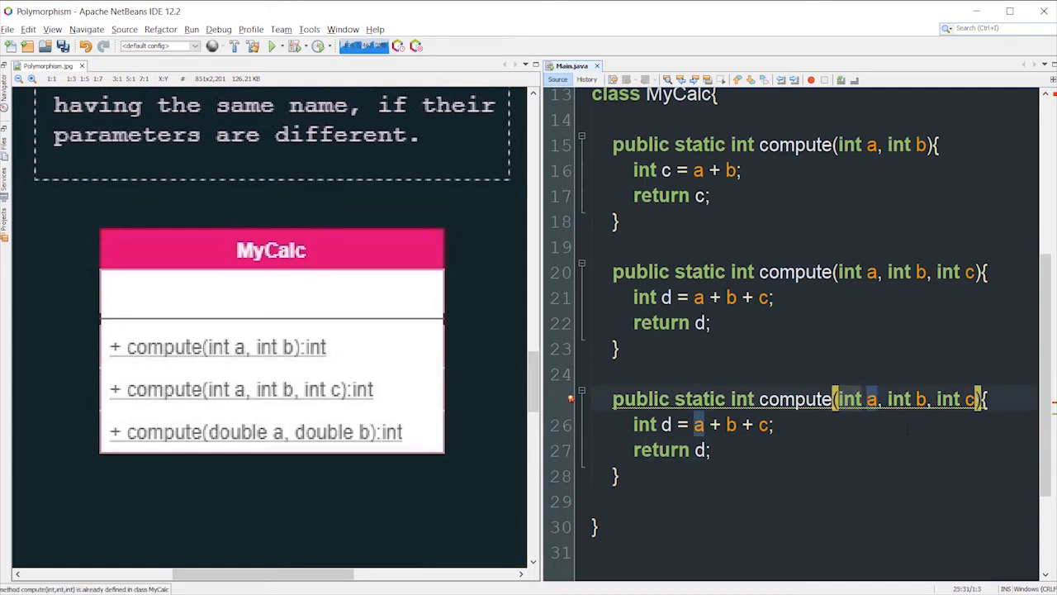
text(double)
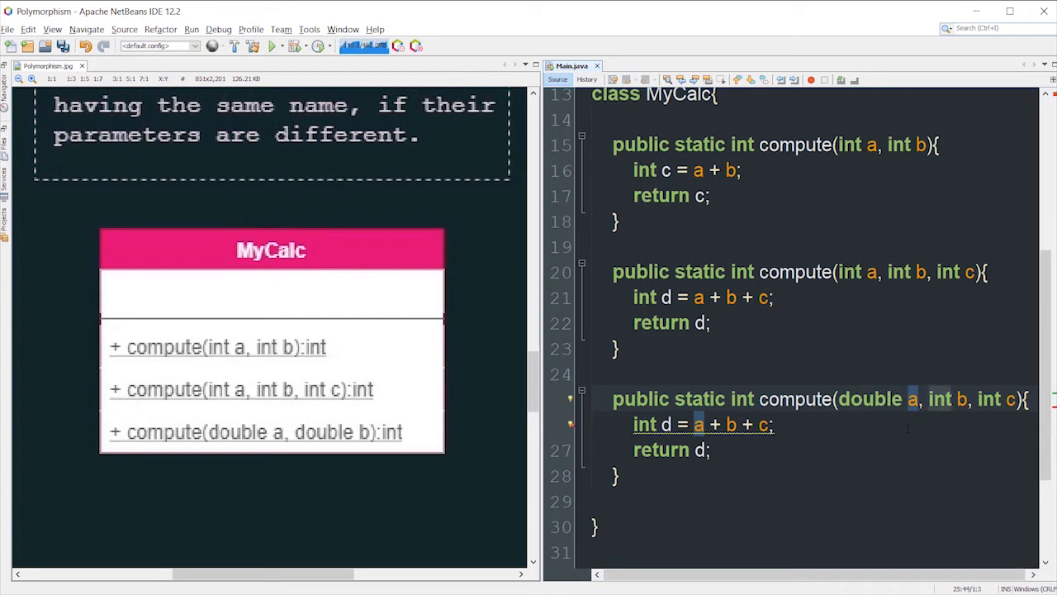
text(double)
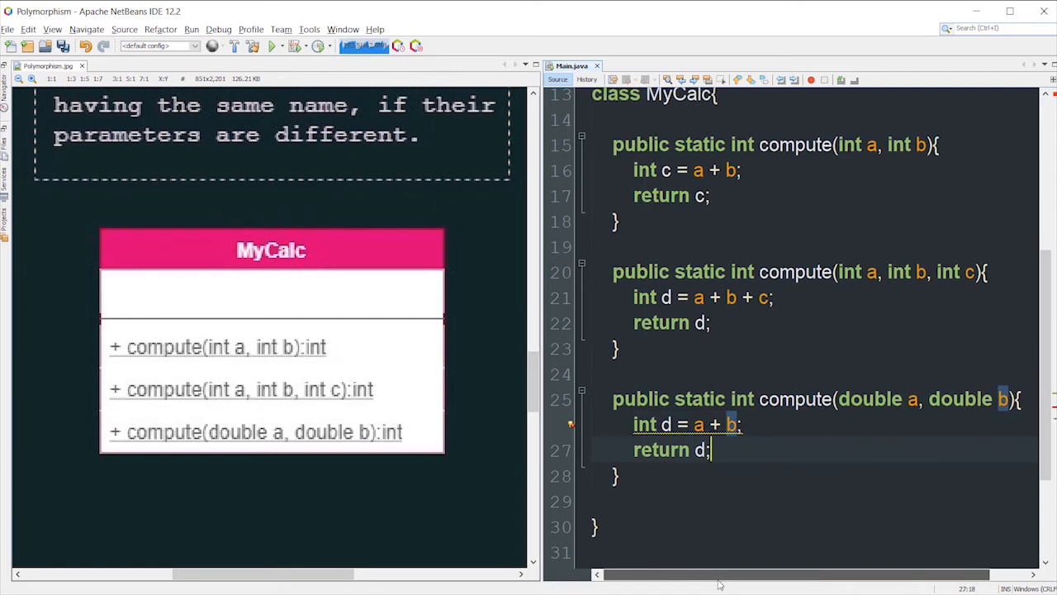
mouse_move(588, 451)
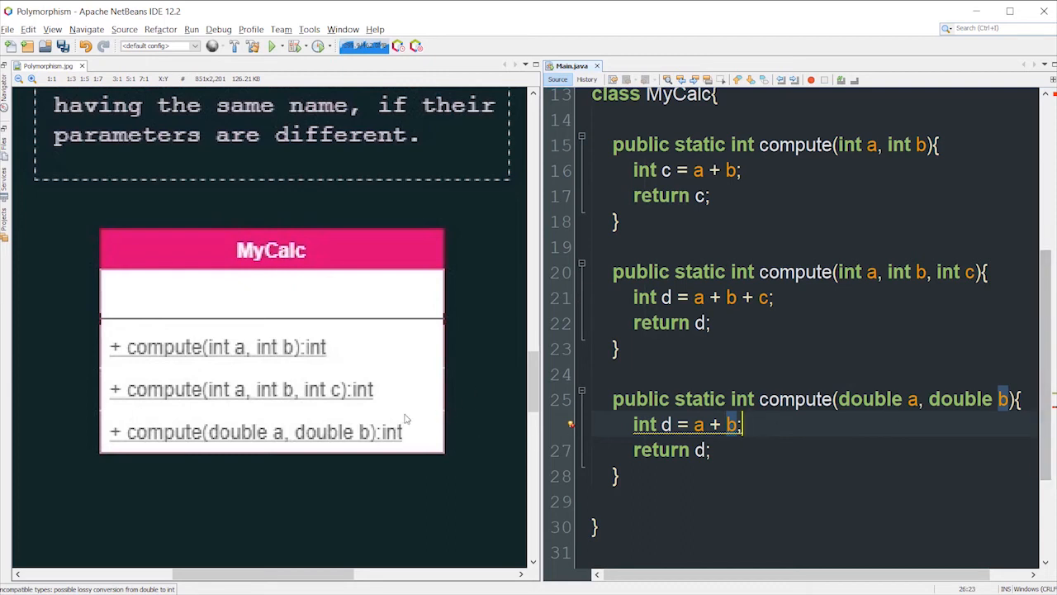
mouse_move(394, 444)
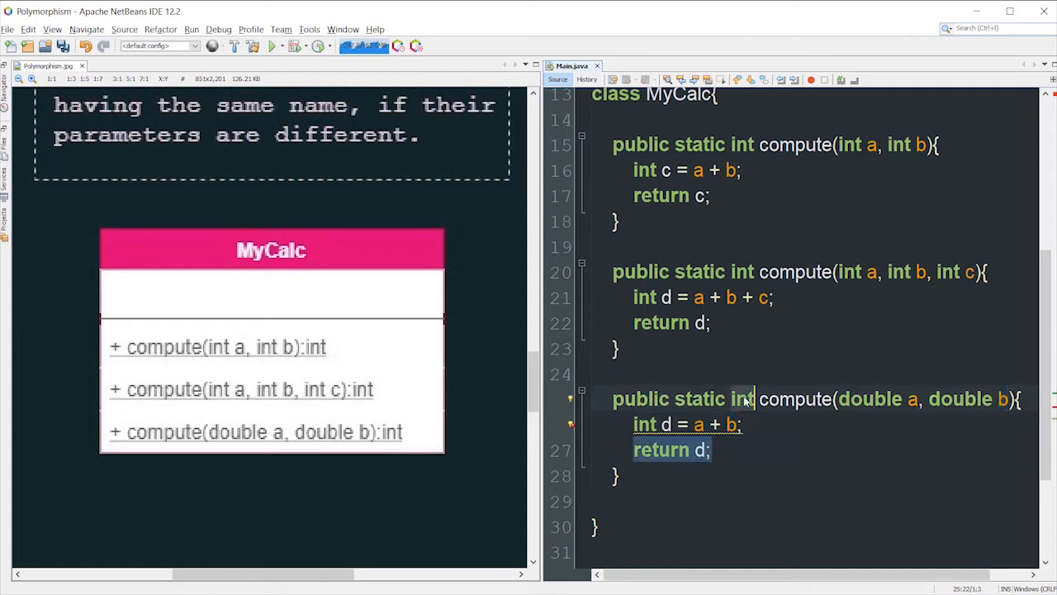
text(double)
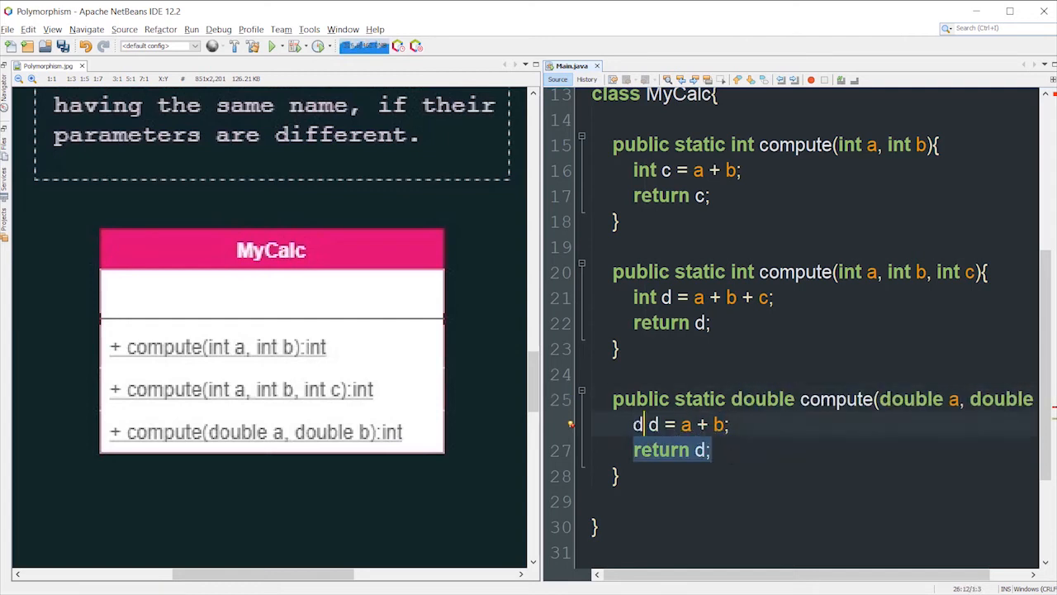
text(ouble)
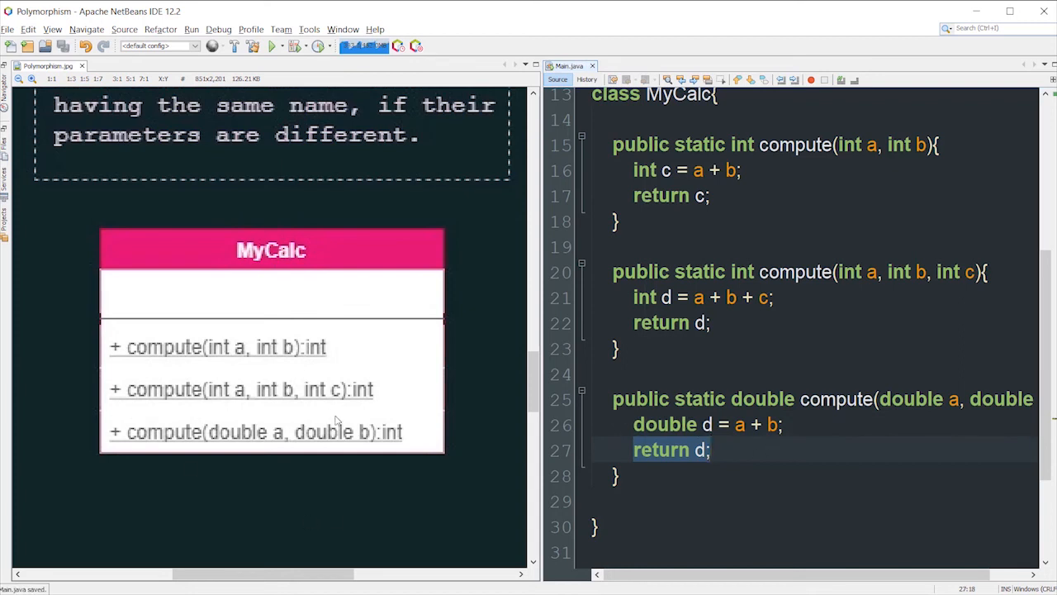
click(272, 46)
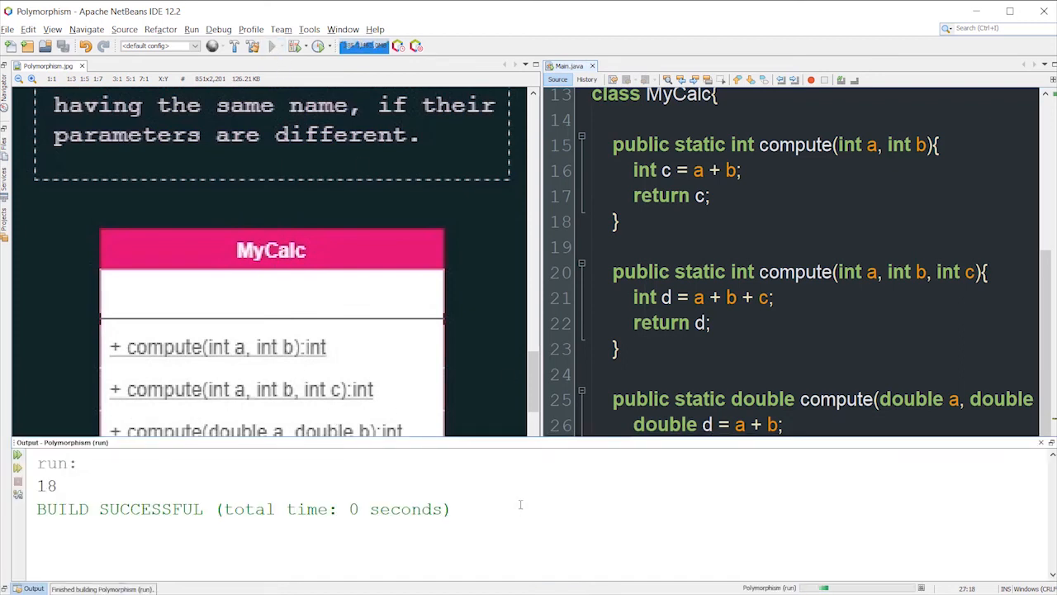
double_click(41, 486)
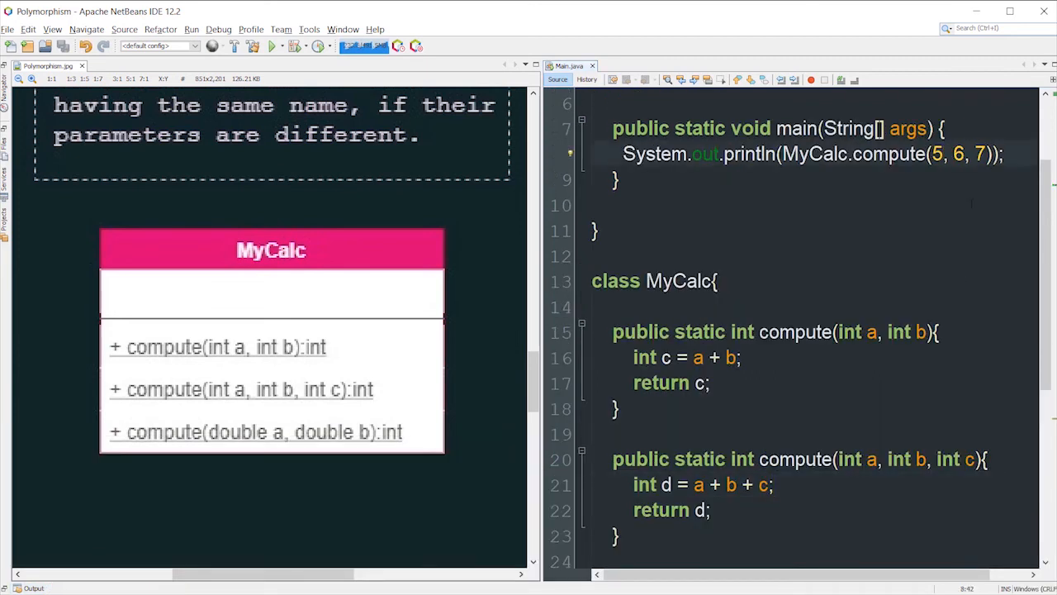
Step: Change main's call to MyCalc.compute(5.5, 6.69), deleting the third argument 7
text(.5)
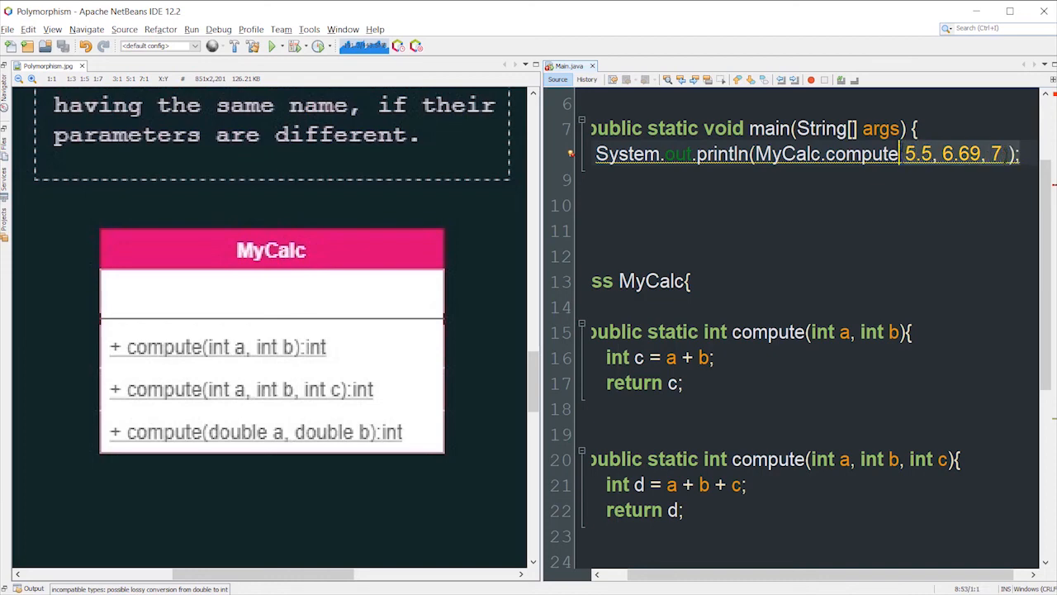
double_click(863, 155)
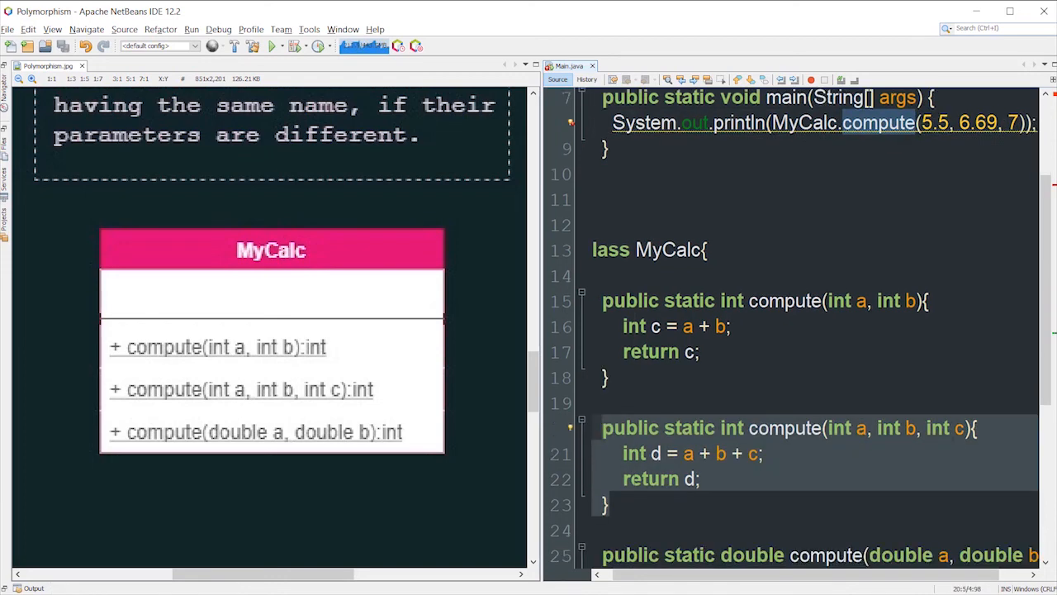
scroll(down, 3)
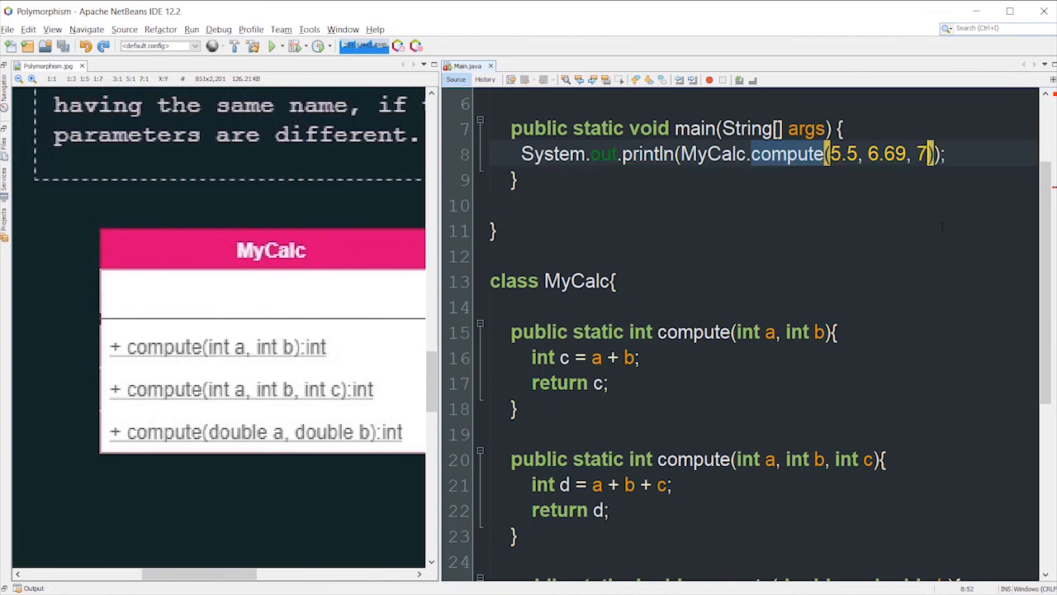
key(BackSpace)
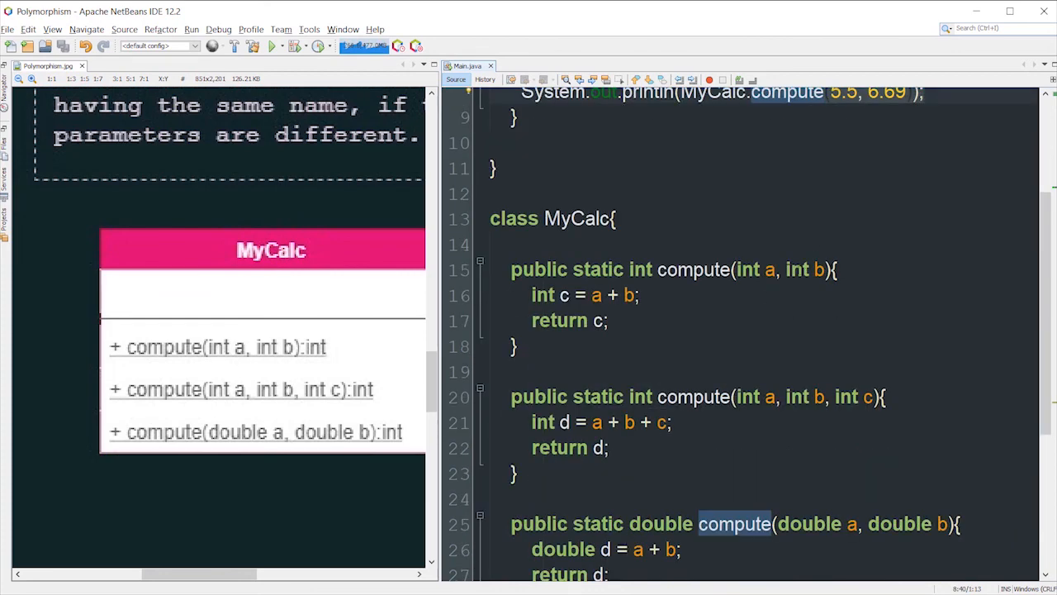
scroll(down, 3)
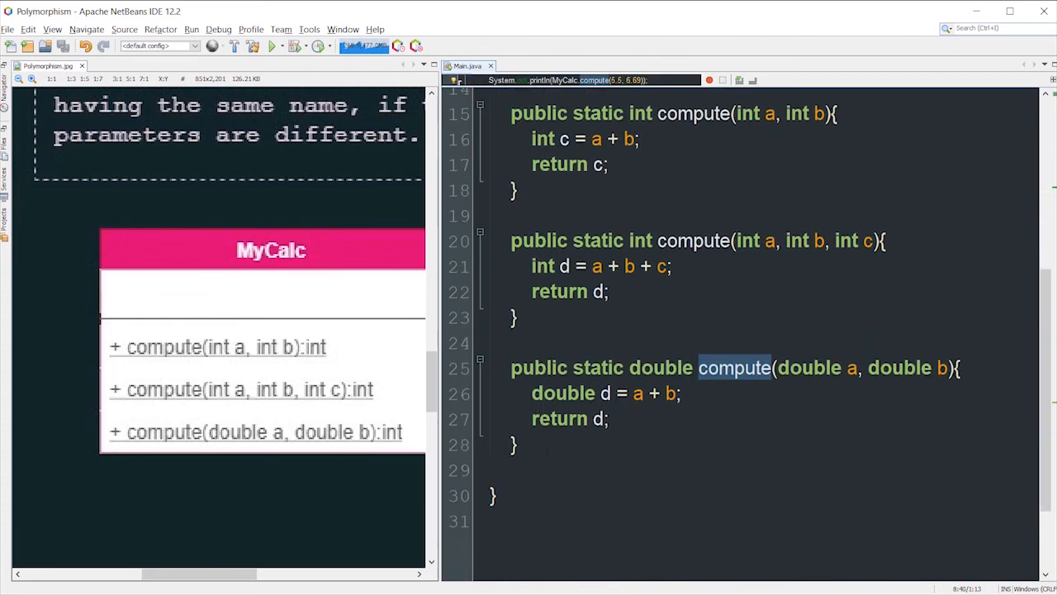